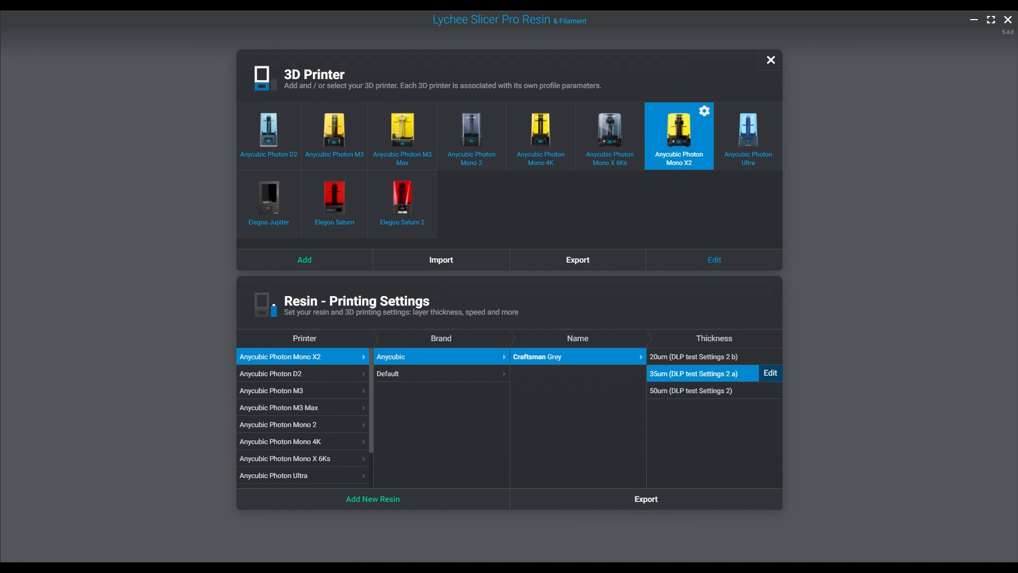
Close the printer settings and load the saved scene Const.lys onto the plate
{"action": "left_click", "coordinate": [770, 59]}
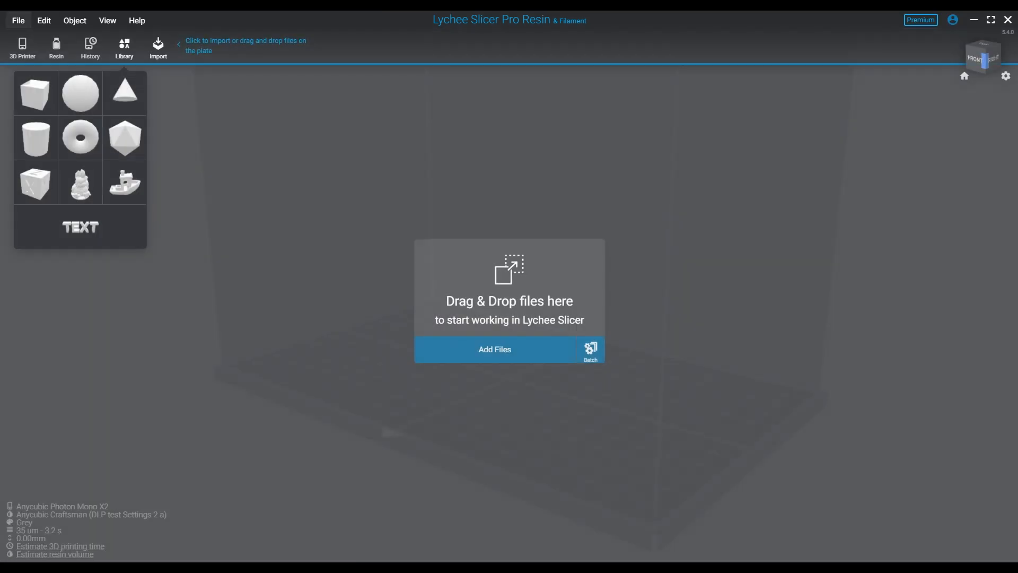
{"action": "left_click", "coordinate": [18, 20]}
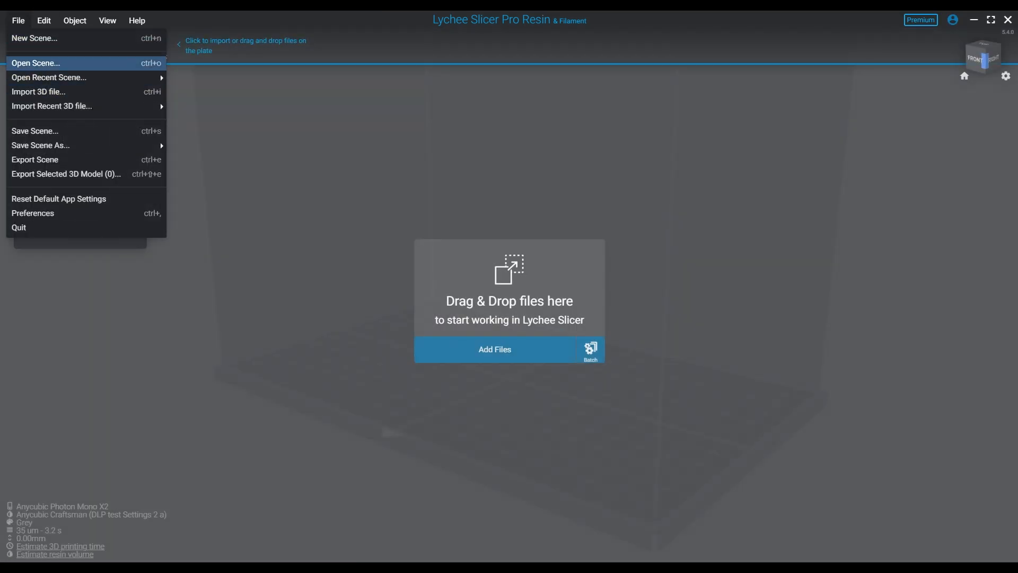
{"action": "left_click", "coordinate": [36, 63]}
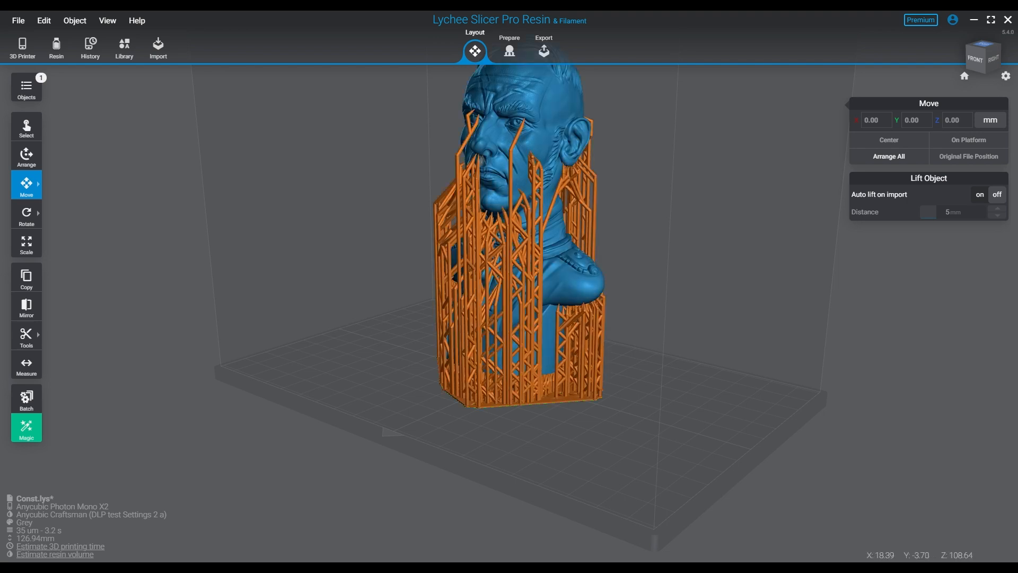
Select the 50 µm (DLP test Settings 2) layer profile and enter the Prepare stage
{"action": "left_click", "coordinate": [513, 227]}
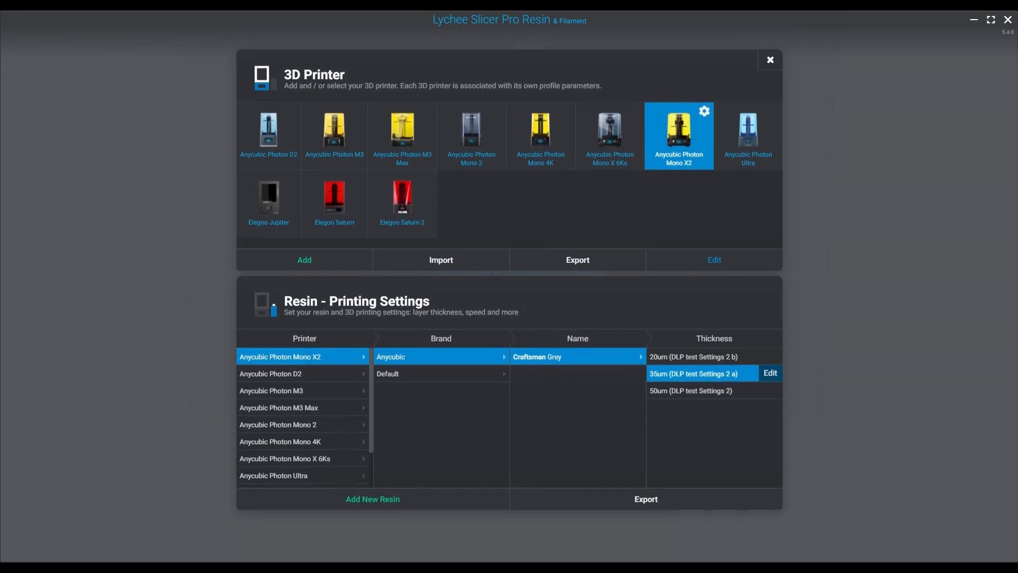
{"action": "left_click", "coordinate": [690, 390]}
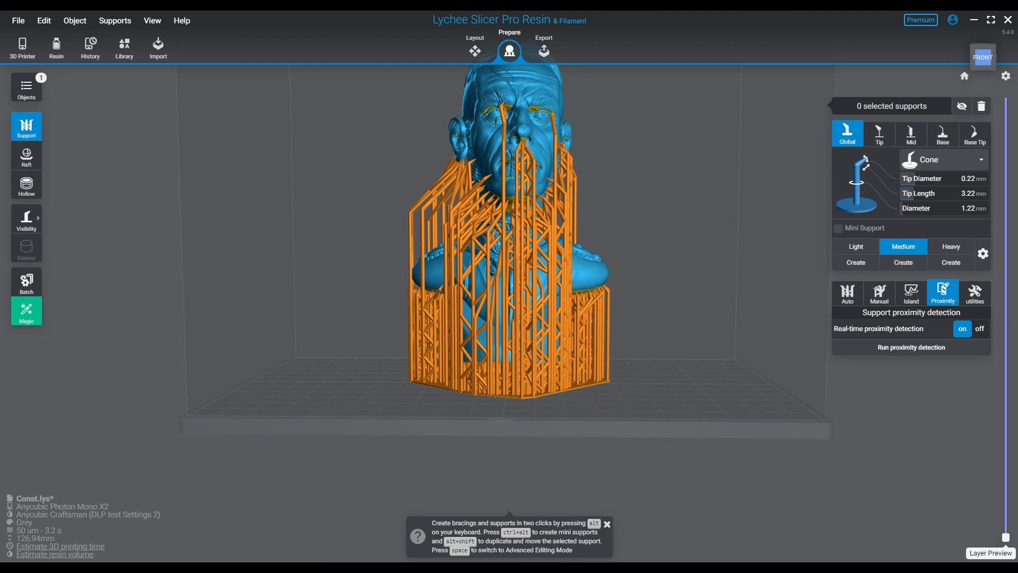
{"action": "left_click", "coordinate": [22, 48]}
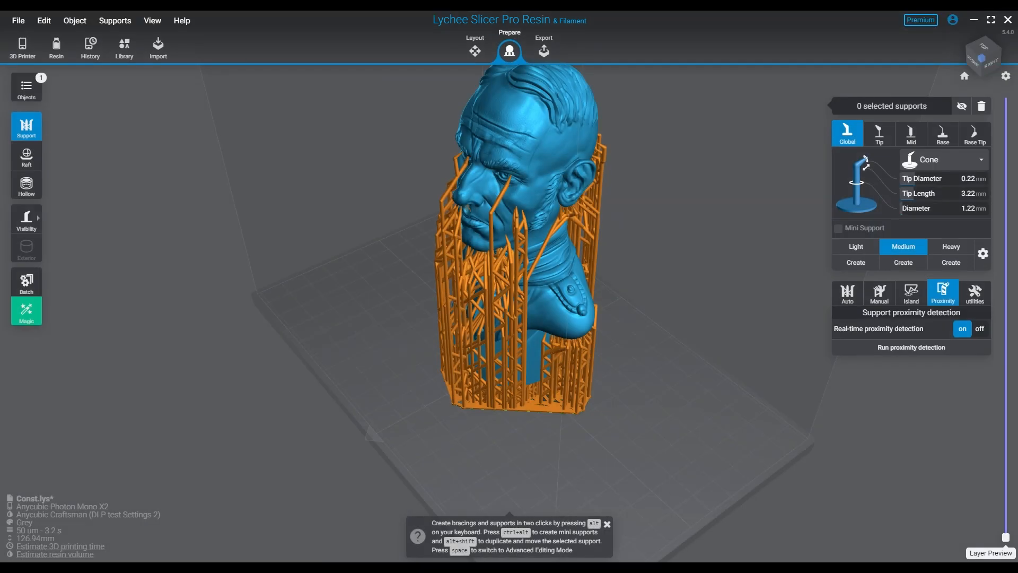
Run an island search (0 islands found) and move to Export to slice the bust
{"action": "left_click", "coordinate": [911, 293]}
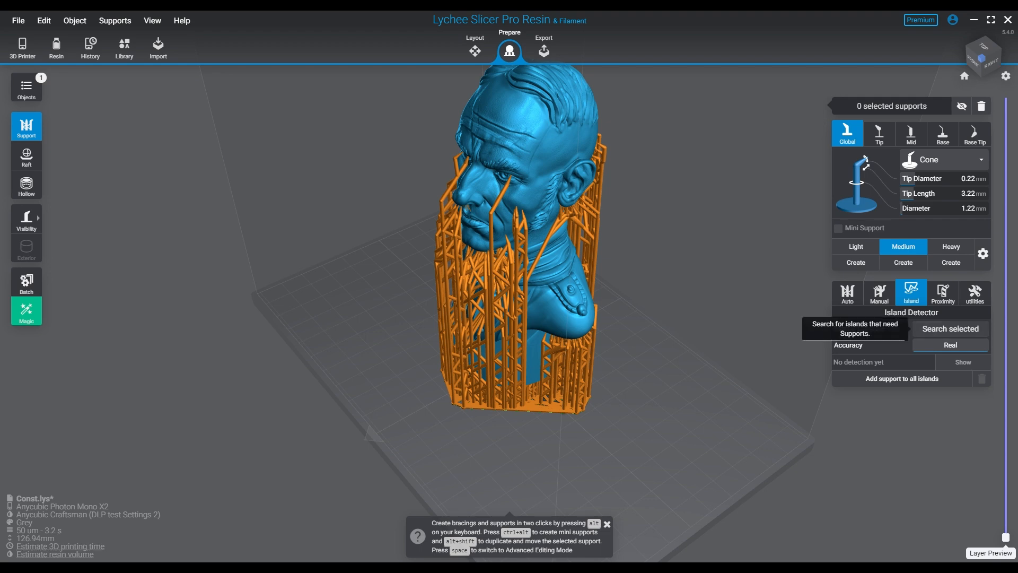
{"action": "left_click", "coordinate": [950, 329]}
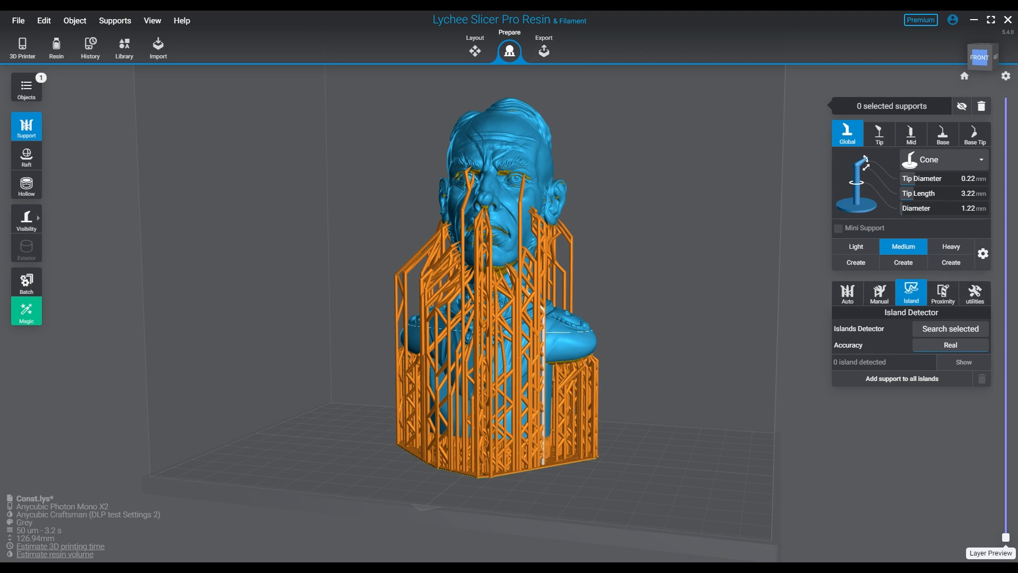
{"action": "left_click", "coordinate": [543, 49]}
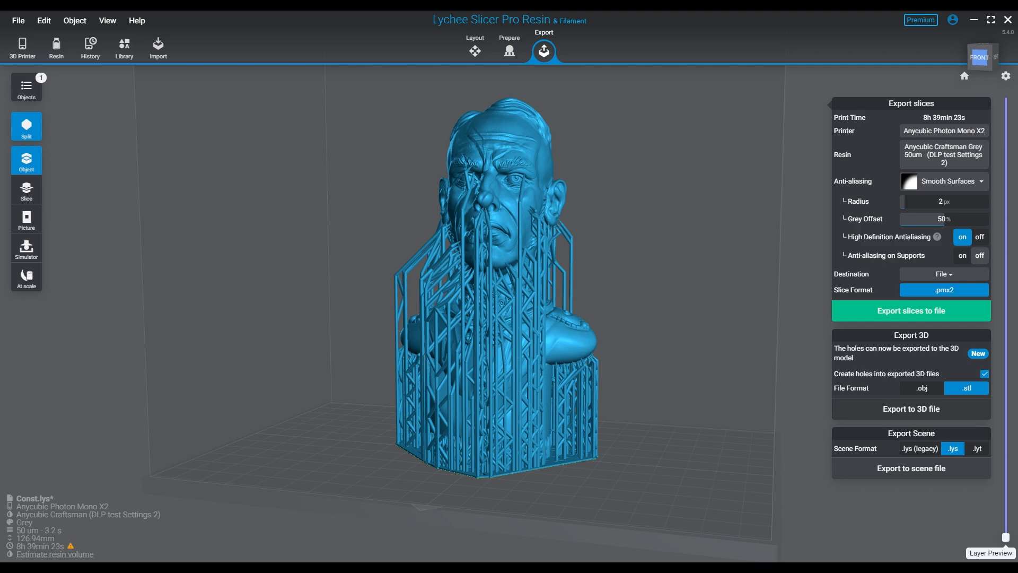
{"action": "left_click", "coordinate": [911, 311]}
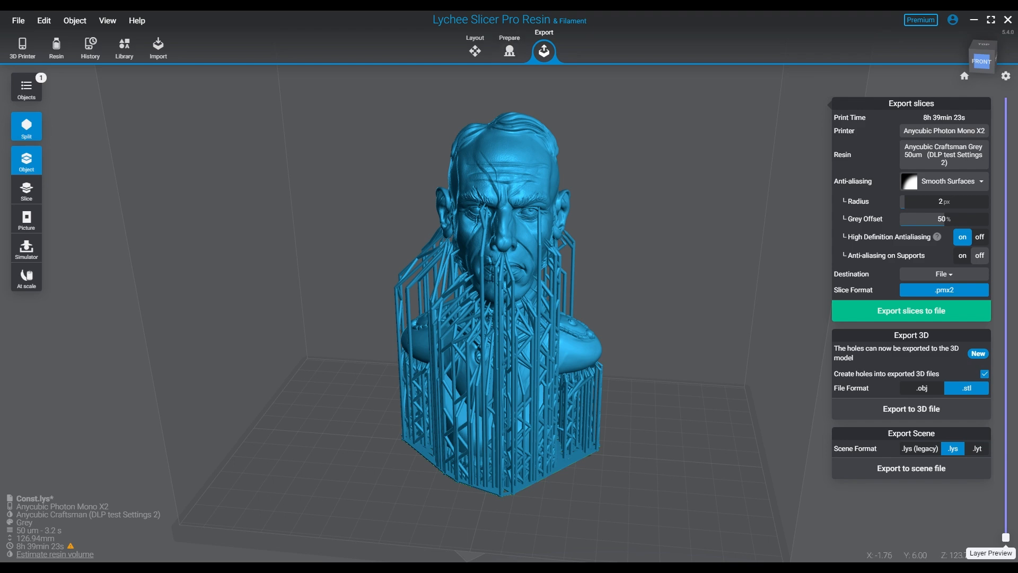
{"action": "left_click", "coordinate": [509, 51]}
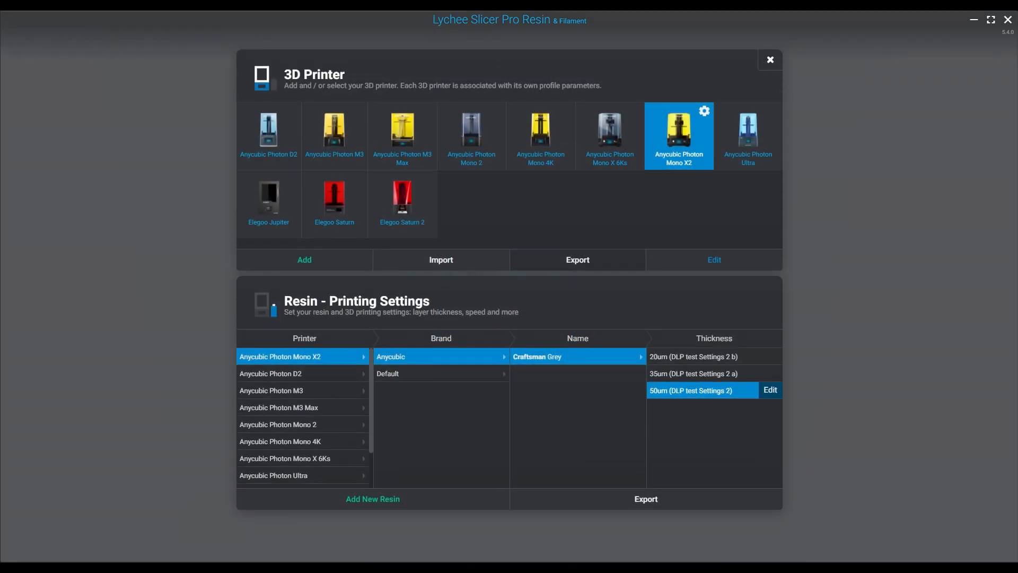
Choose the Anycubic Photon Mono X 6Ks printer and return to the model
{"action": "left_click", "coordinate": [609, 134]}
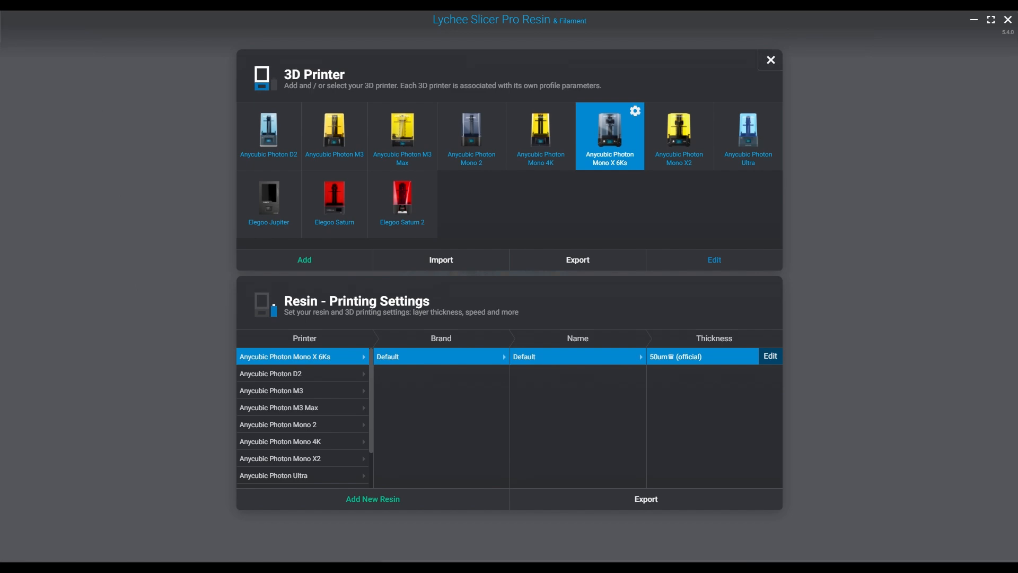
{"action": "left_click", "coordinate": [770, 59]}
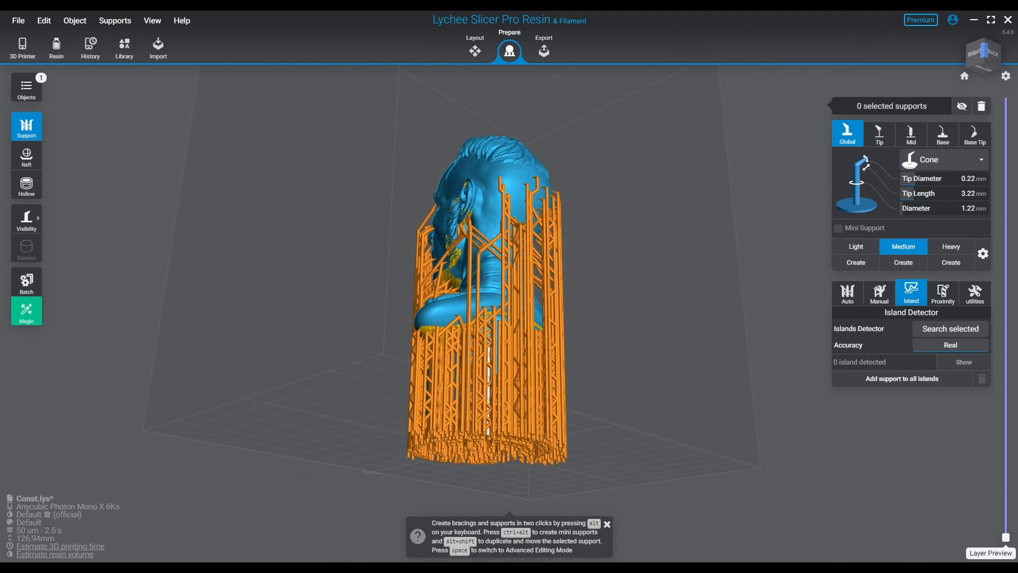
Reopen the 3D Printer dialog for the Photon Mono X 6Ks profile
{"action": "left_click", "coordinate": [942, 292]}
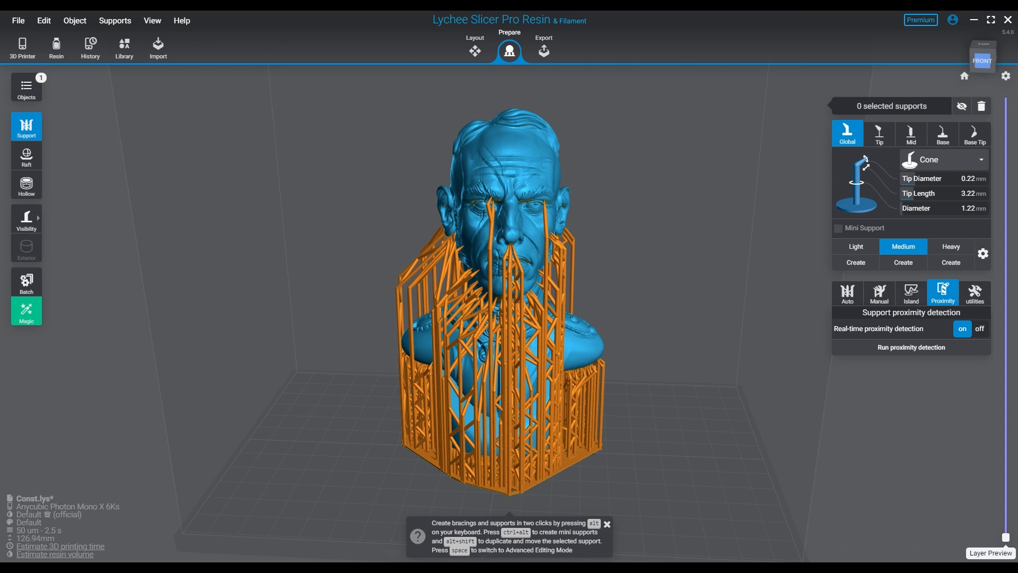
{"action": "left_click", "coordinate": [910, 293]}
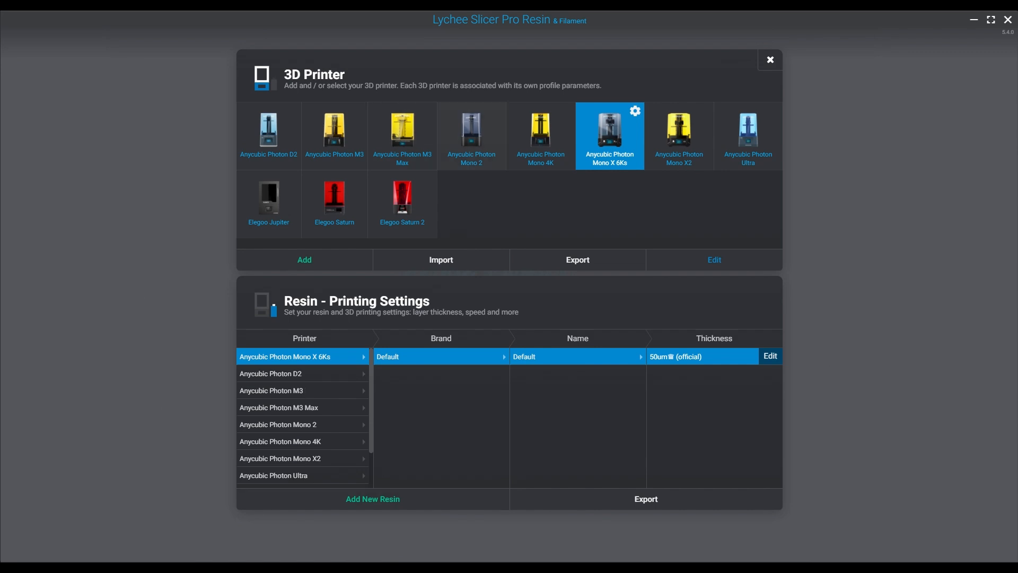
Select the Anycubic Photon Mono X2 printer again and choose a File menu command
{"action": "left_click", "coordinate": [679, 135]}
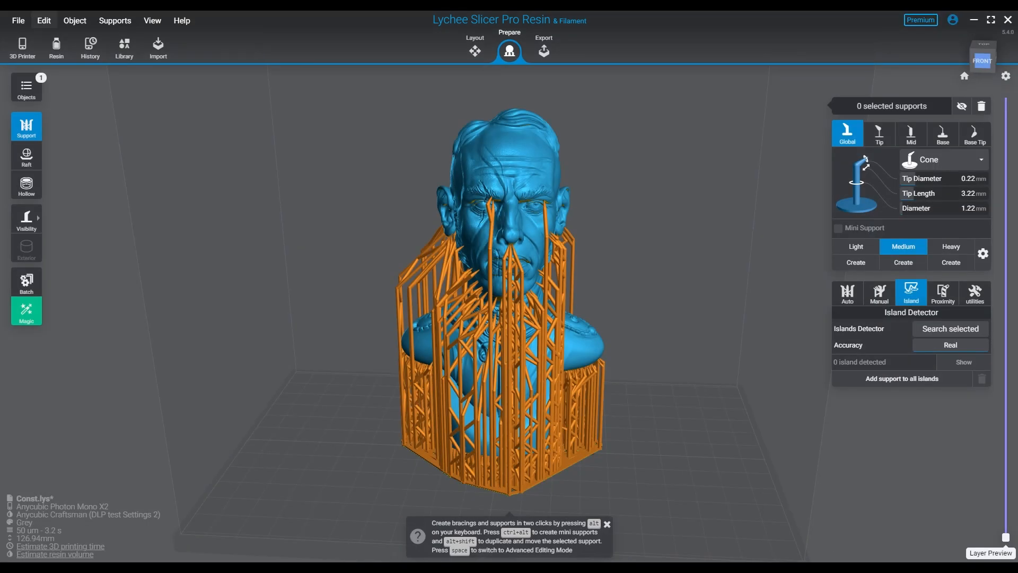
{"action": "left_click", "coordinate": [18, 20]}
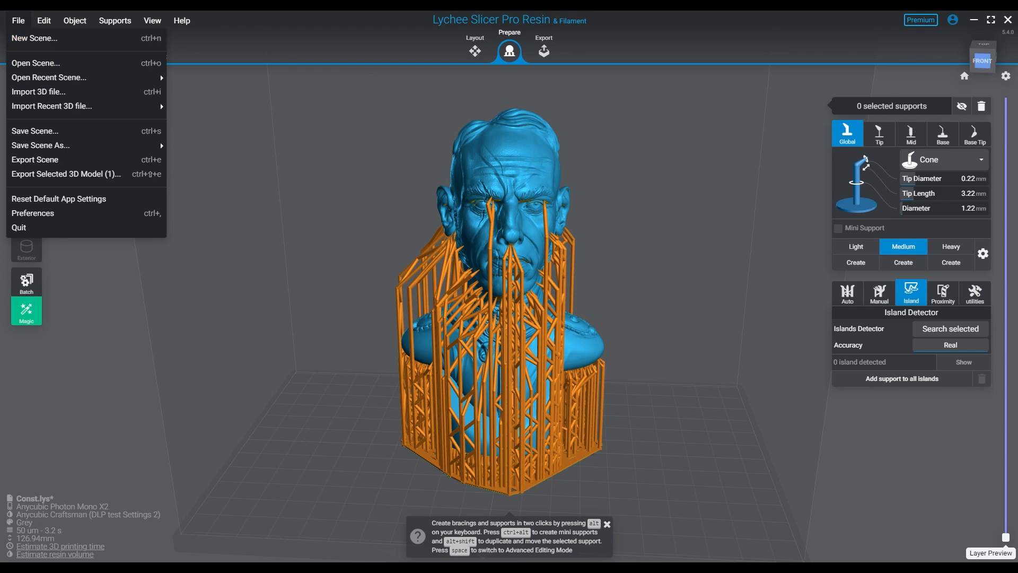
{"action": "left_click", "coordinate": [33, 131]}
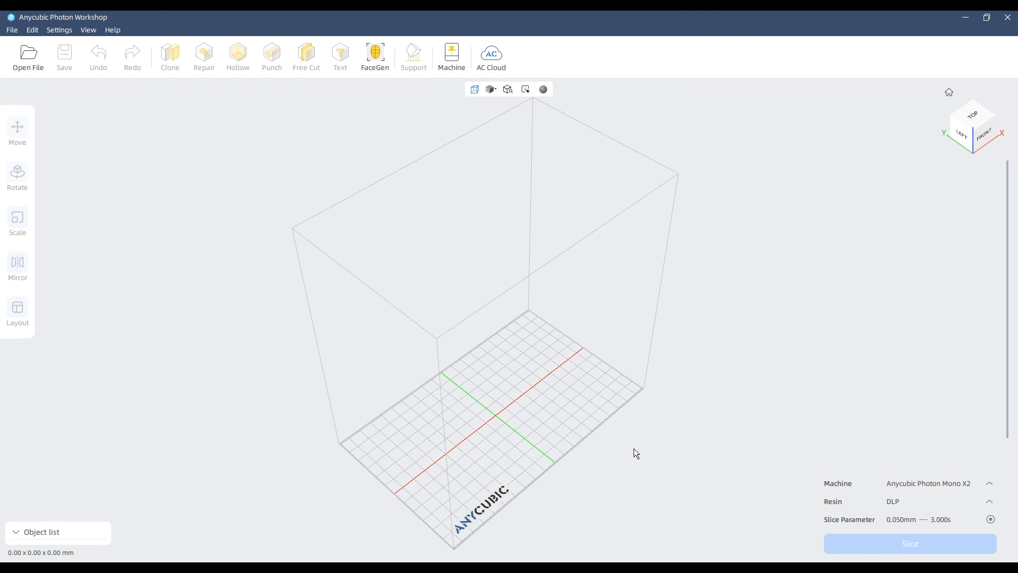
{"action": "mouse_move", "coordinate": [647, 468]}
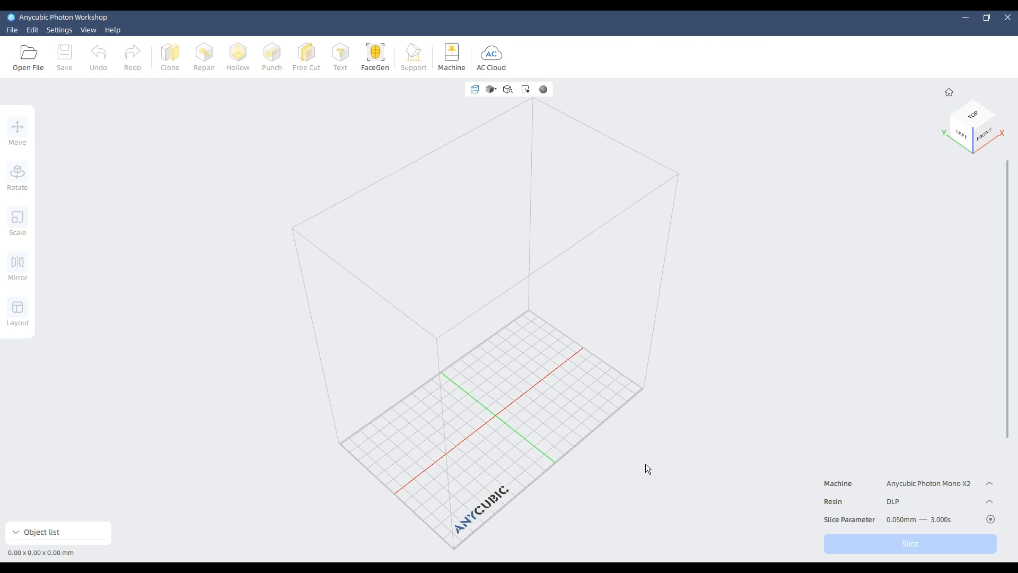
{"action": "mouse_move", "coordinate": [722, 369]}
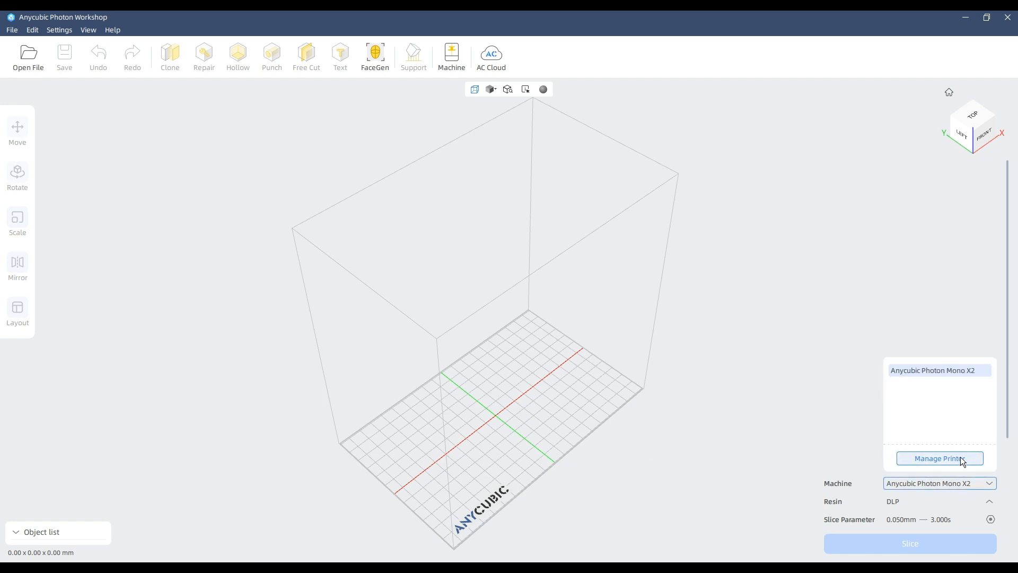
In Manage Printer, browse the Add Printer catalogue and close it without adding one
{"action": "left_click", "coordinate": [938, 458]}
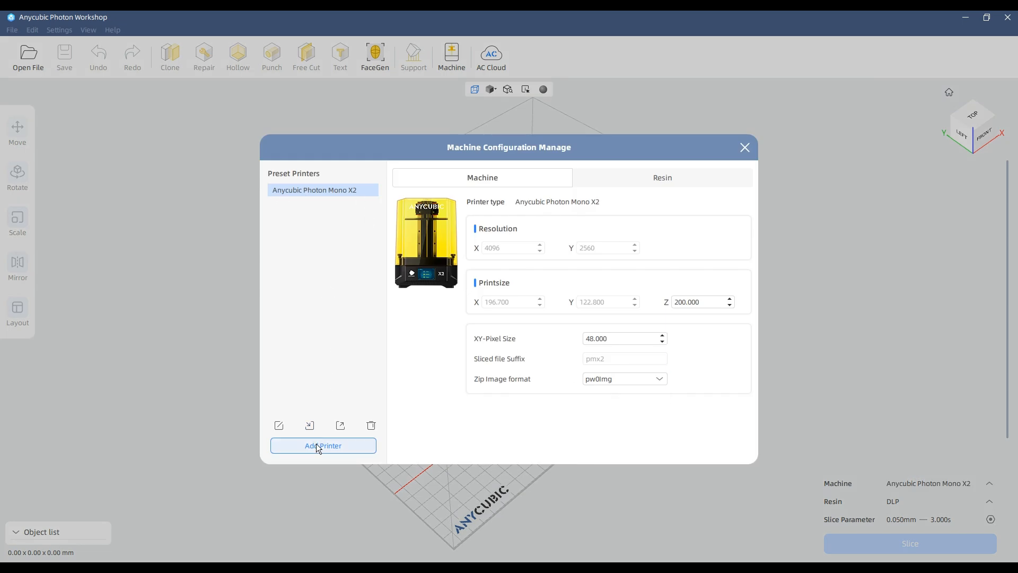
{"action": "left_click", "coordinate": [323, 445]}
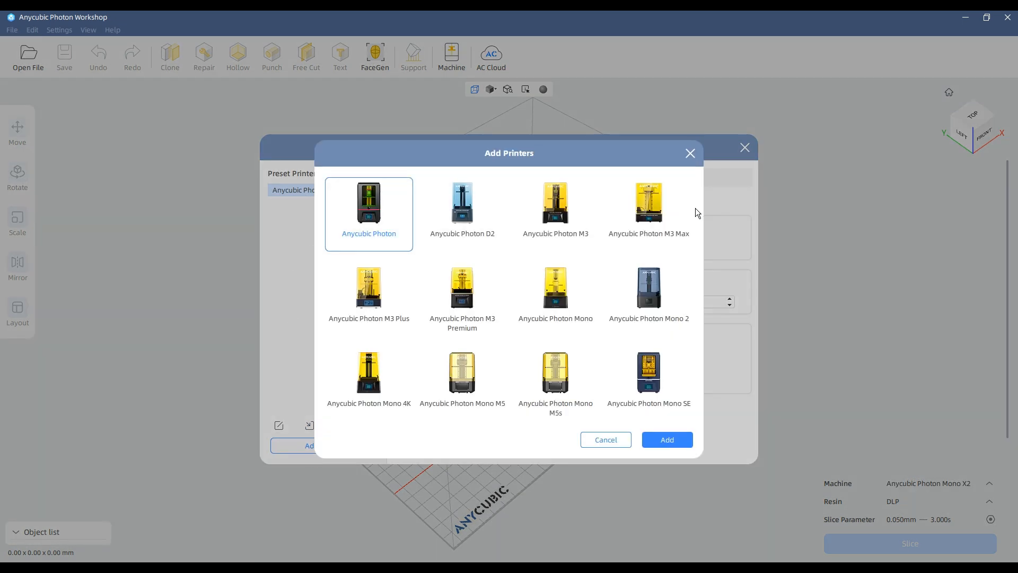
{"action": "scroll", "scroll_direction": "down", "scroll_amount": 3}
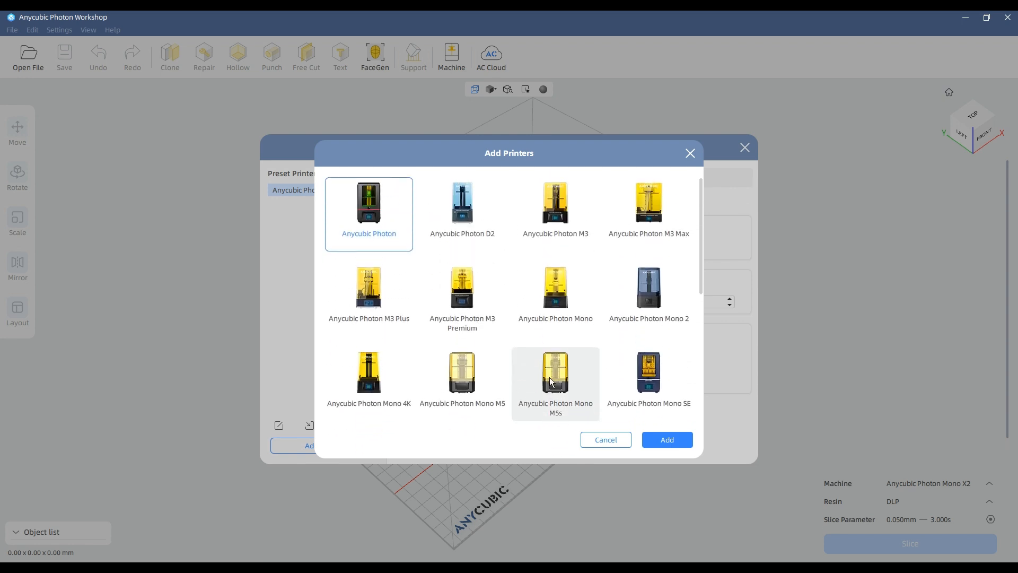
{"action": "scroll", "scroll_direction": "down", "scroll_amount": 3}
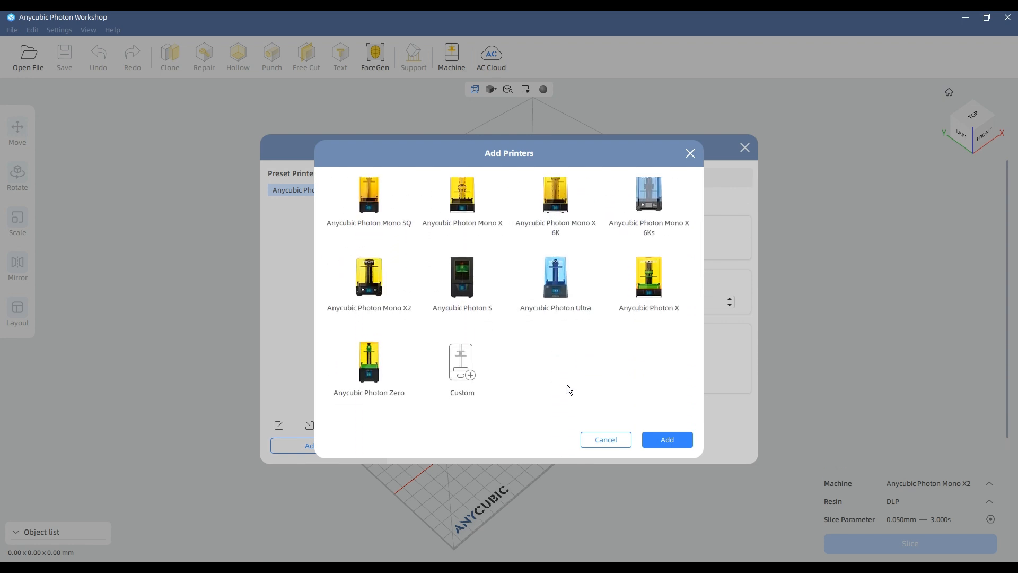
{"action": "scroll", "scroll_direction": "down", "scroll_amount": 3}
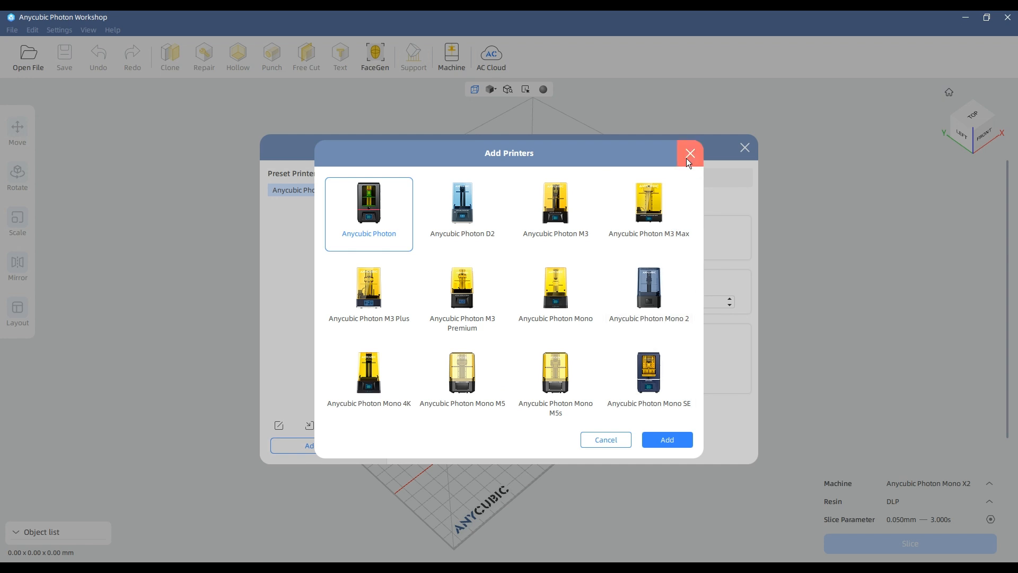
{"action": "left_click", "coordinate": [689, 152]}
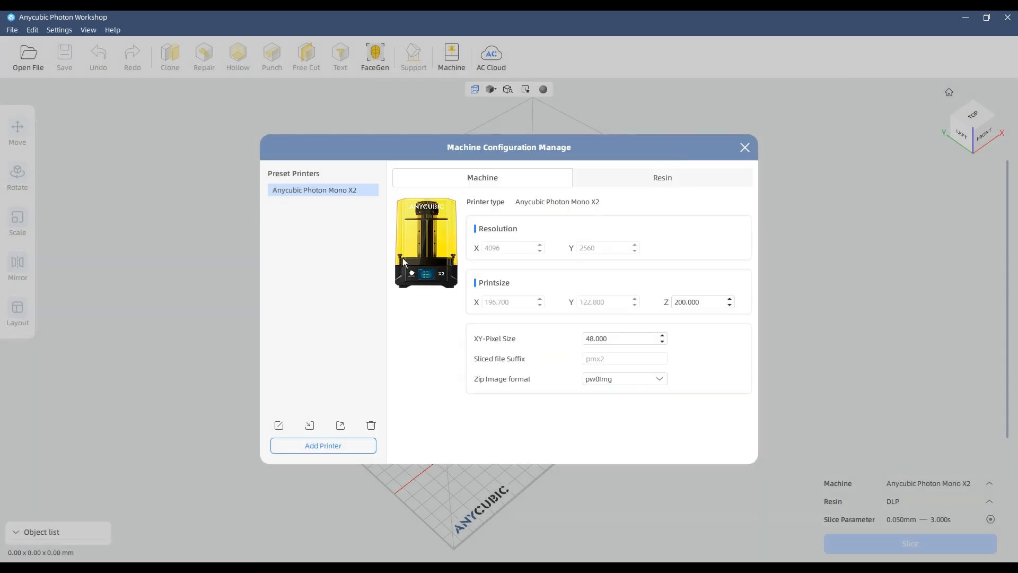
{"action": "mouse_move", "coordinate": [732, 183]}
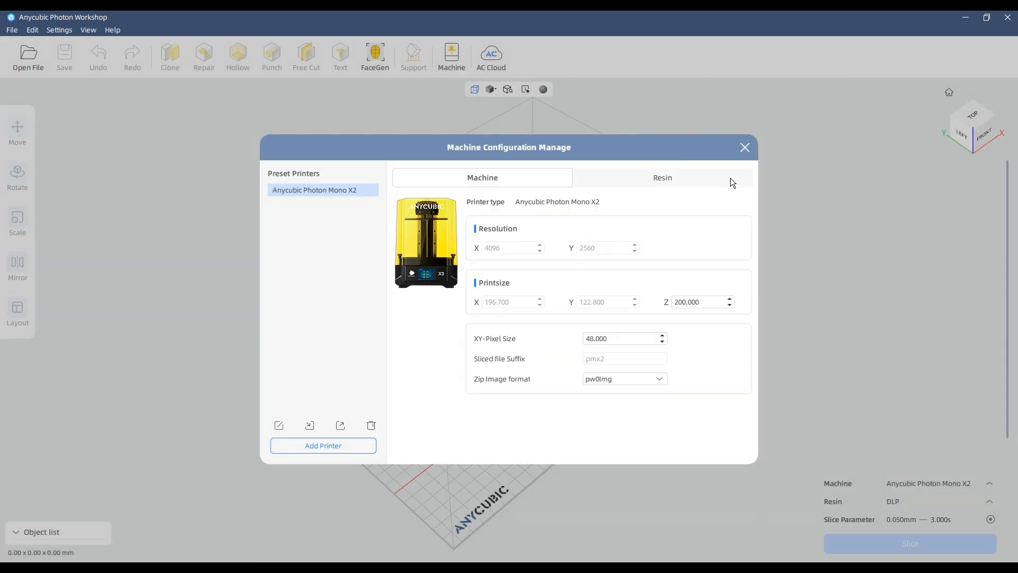
Close the machine configuration manager and repair the mesh errors in Const.stl
{"action": "left_click", "coordinate": [744, 147]}
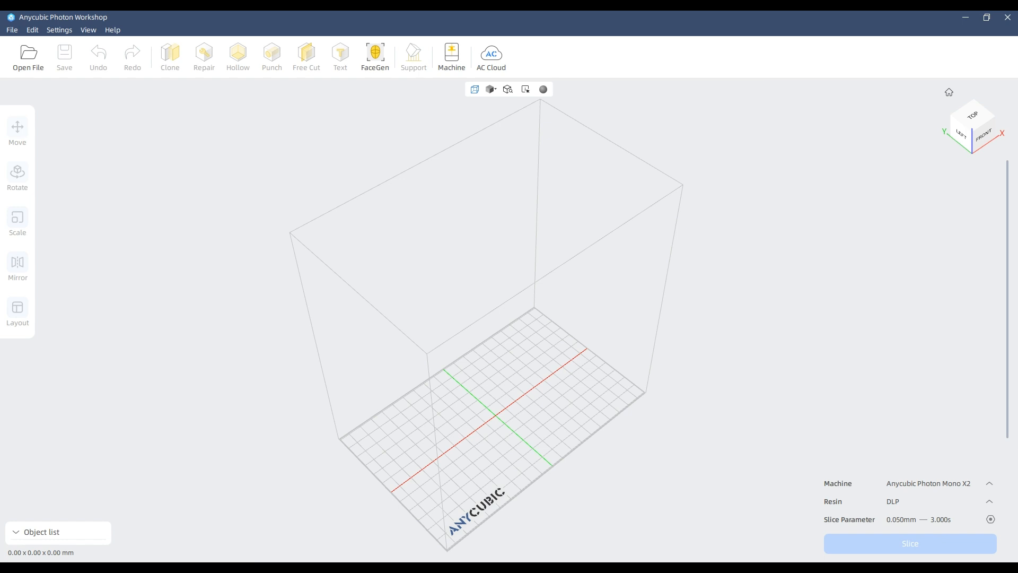
{"action": "mouse_move", "coordinate": [542, 412]}
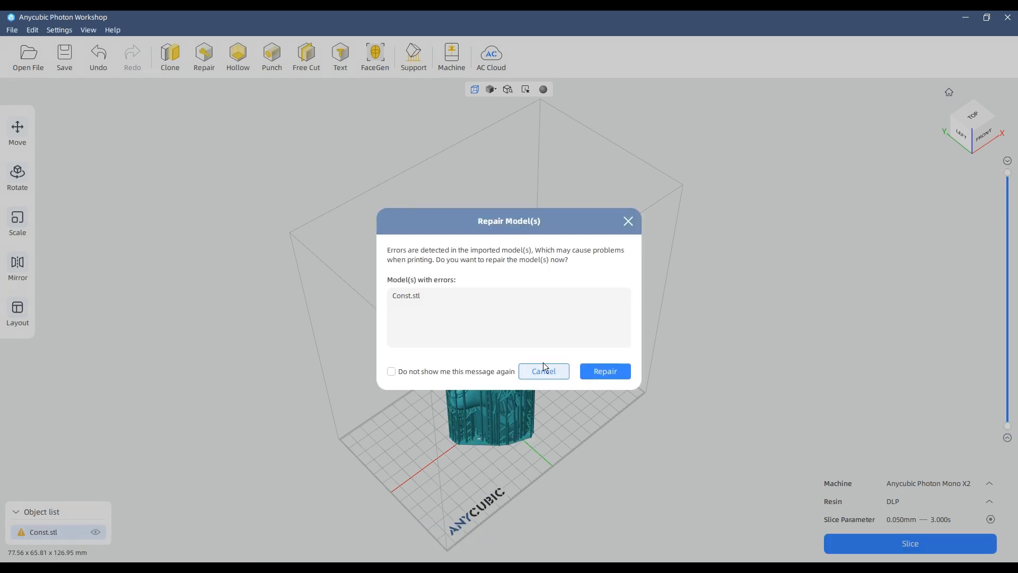
{"action": "left_click", "coordinate": [603, 371]}
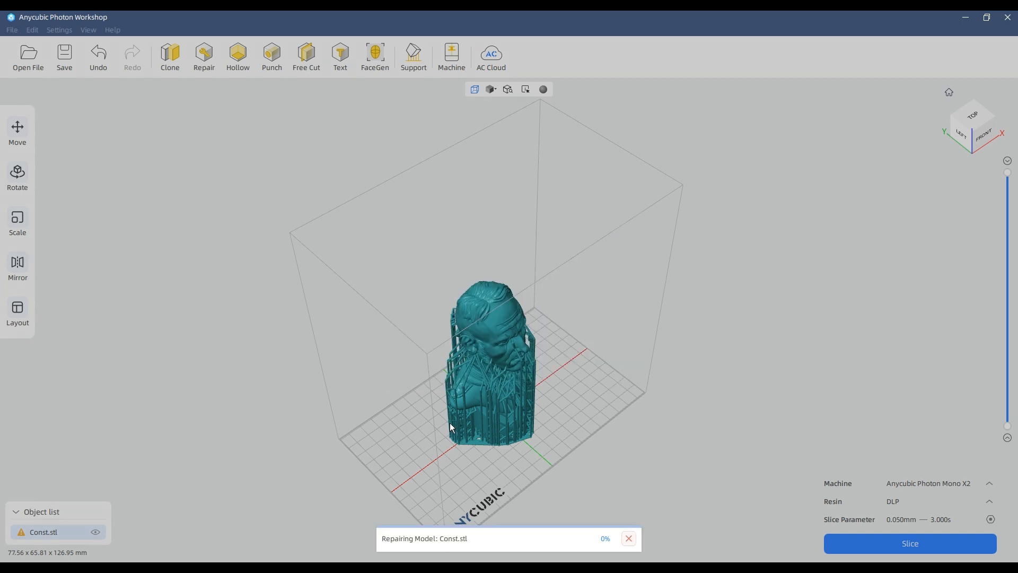
{"action": "mouse_move", "coordinate": [438, 440]}
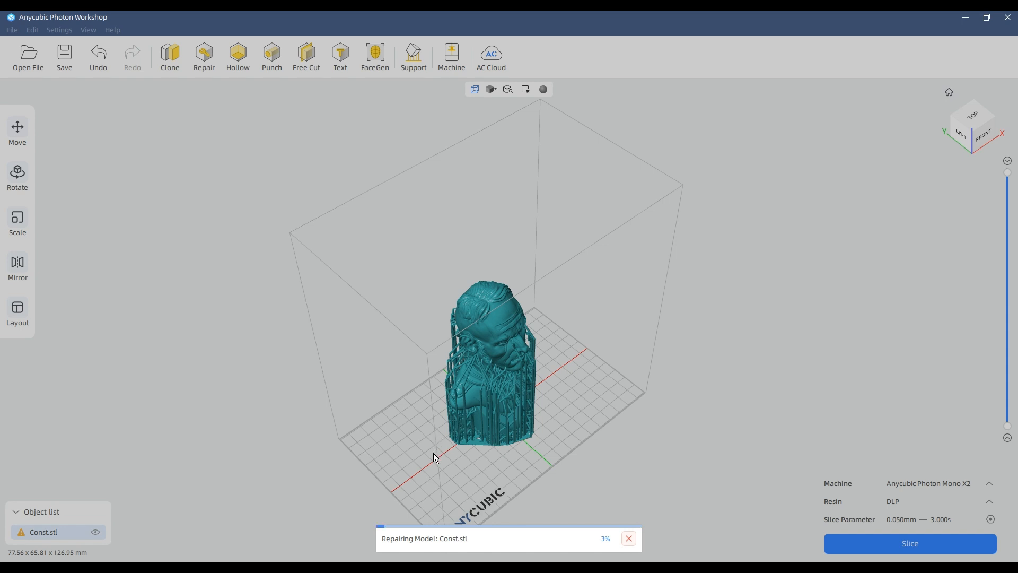
{"action": "mouse_move", "coordinate": [791, 537]}
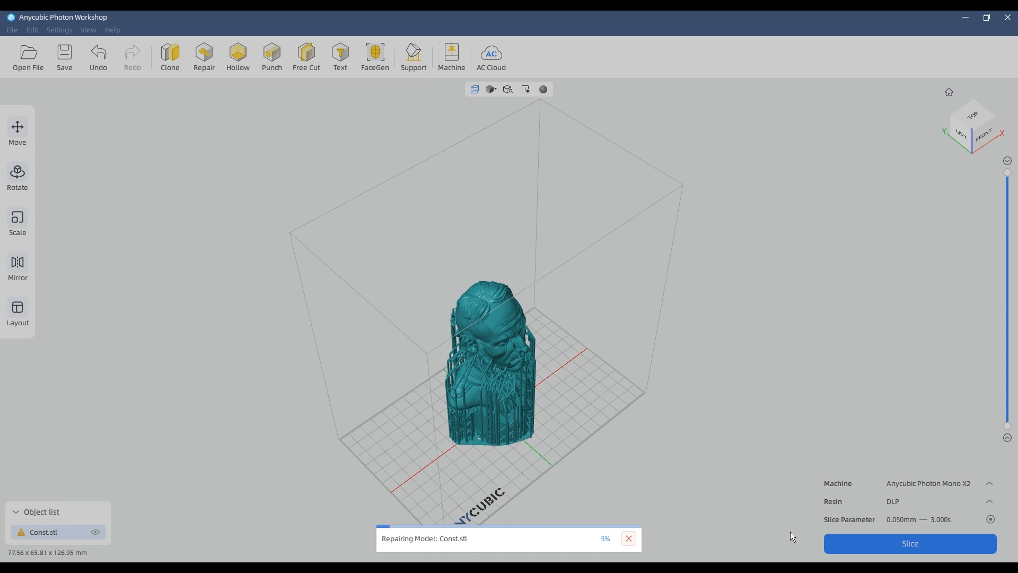
{"action": "mouse_move", "coordinate": [652, 534]}
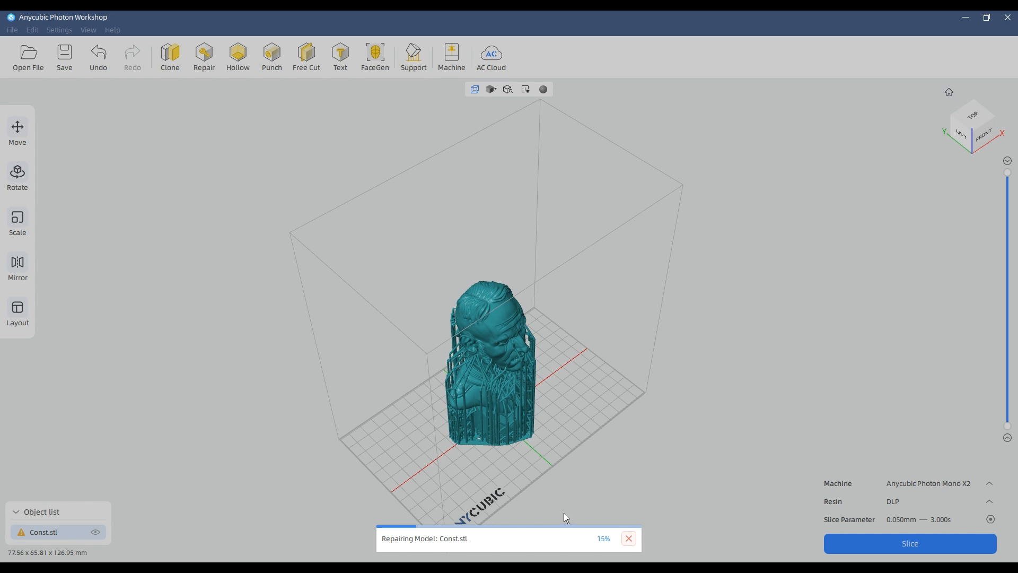
{"action": "mouse_move", "coordinate": [557, 519]}
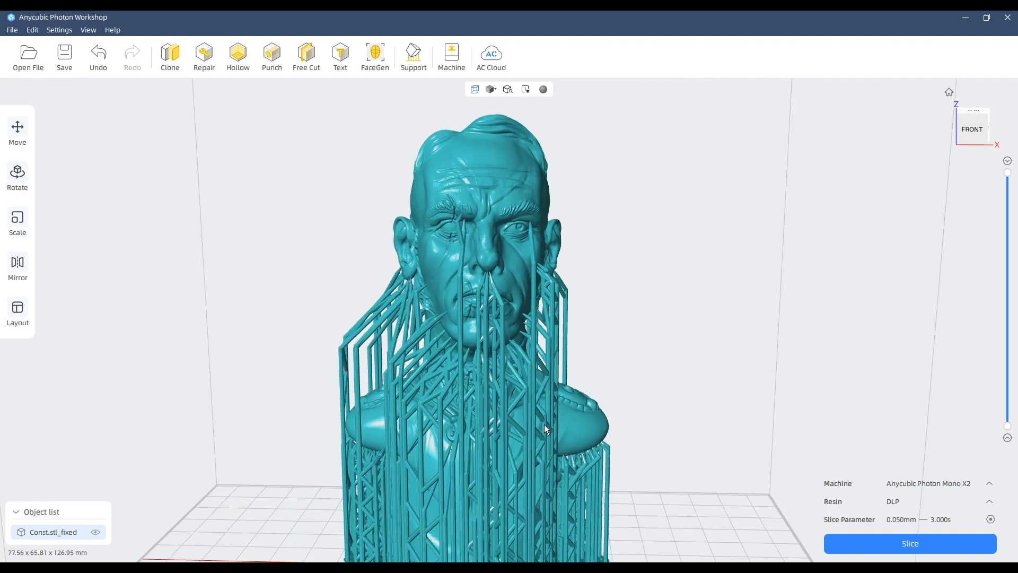
{"action": "left_click_drag", "start_coordinate": [545, 429], "coordinate": [627, 418]}
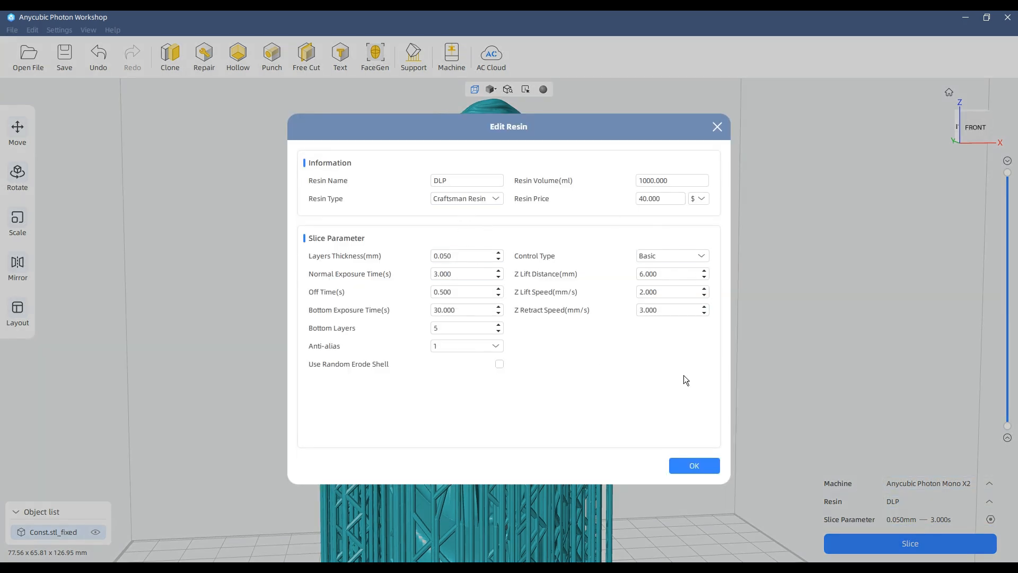
{"action": "mouse_move", "coordinate": [640, 137]}
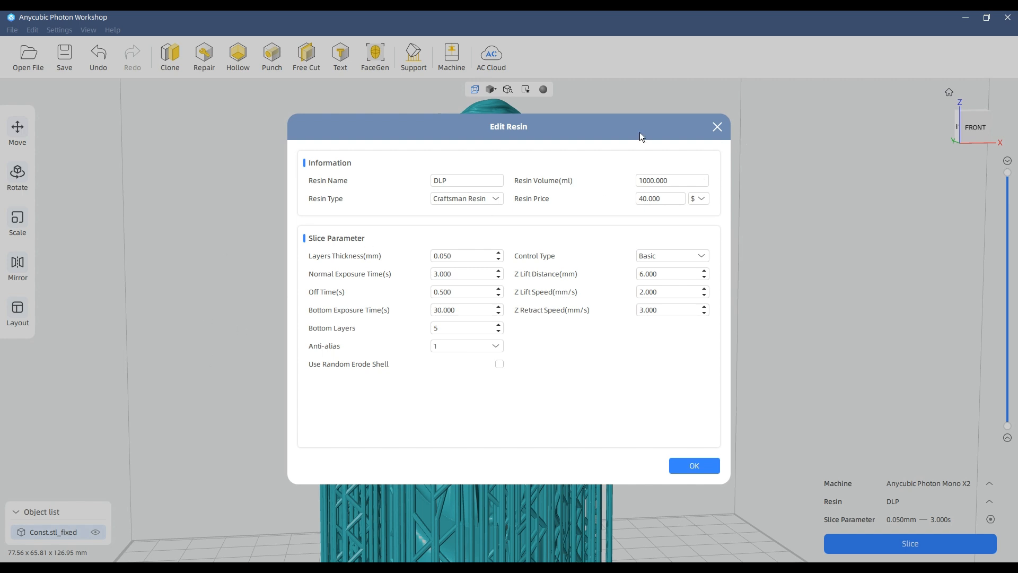
Review the DLP resin parameters (0.050 mm layers, 3 s exposure) and accept them unchanged
{"action": "left_click", "coordinate": [659, 198]}
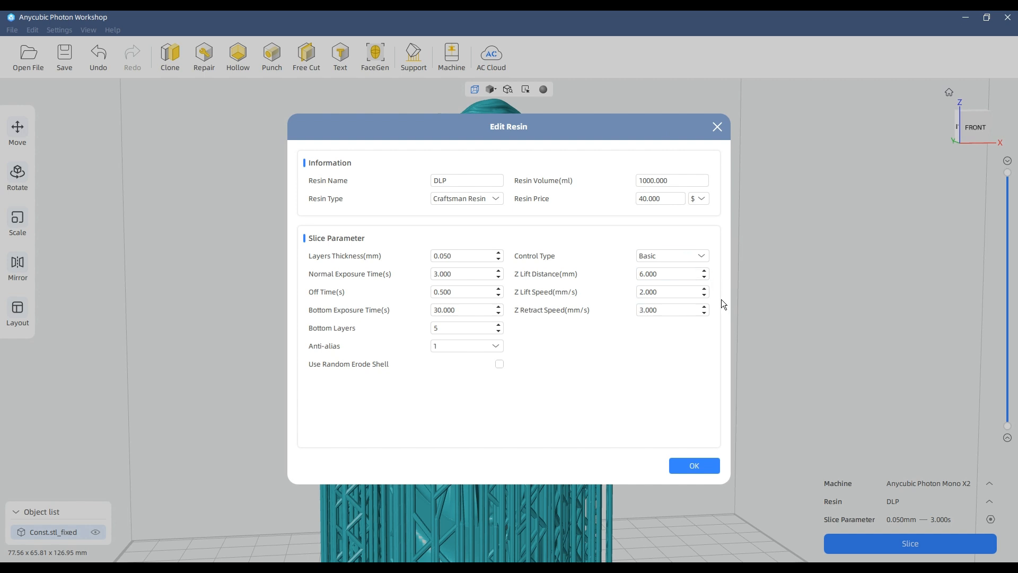
{"action": "mouse_move", "coordinate": [567, 265]}
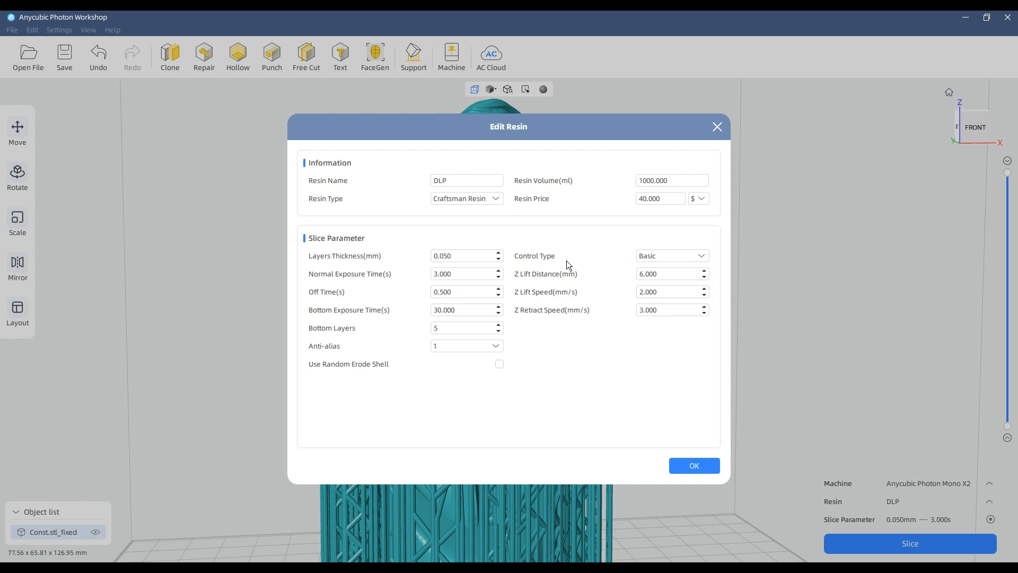
{"action": "left_click", "coordinate": [467, 345]}
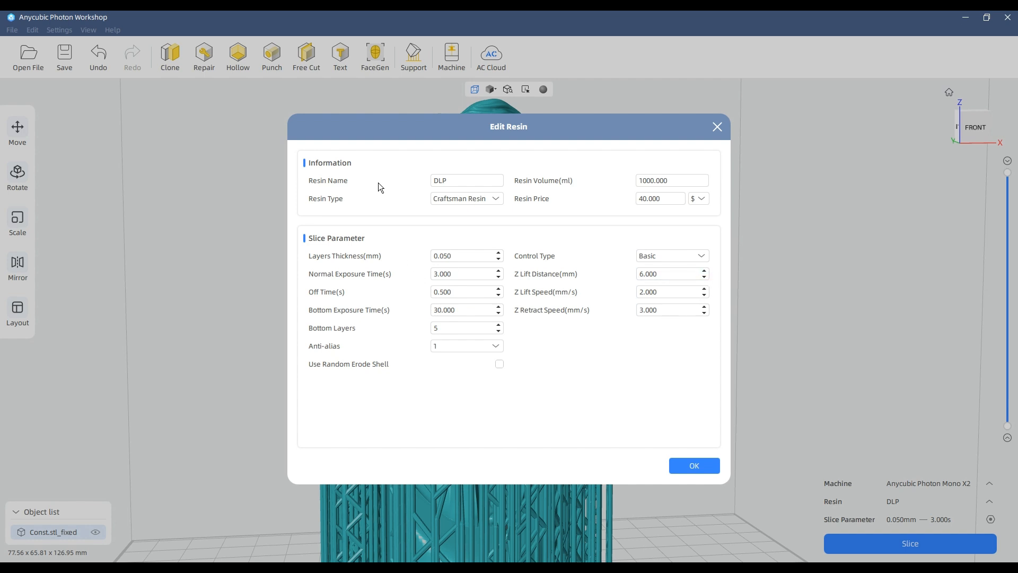
{"action": "mouse_move", "coordinate": [586, 164]}
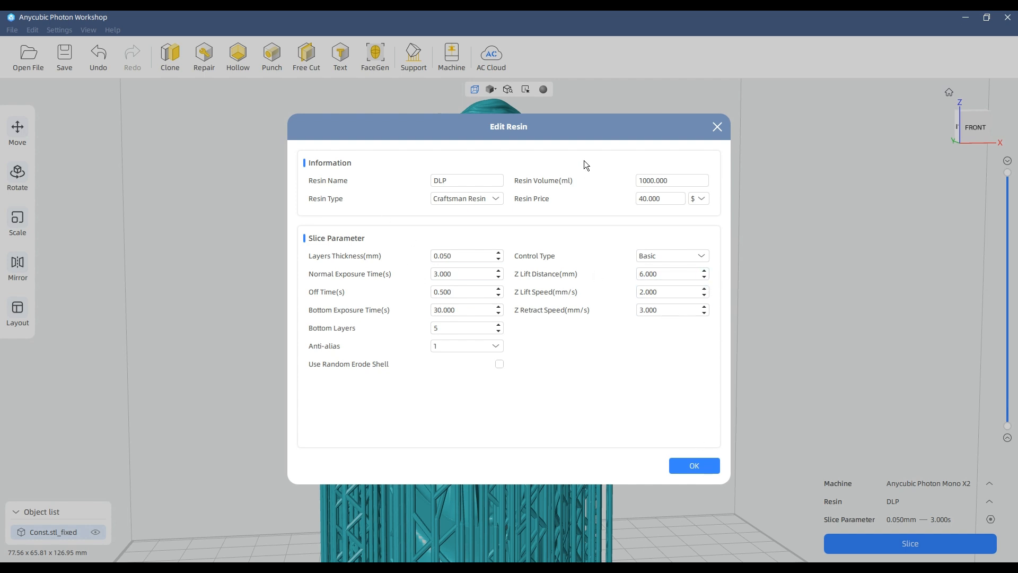
{"action": "mouse_move", "coordinate": [532, 357]}
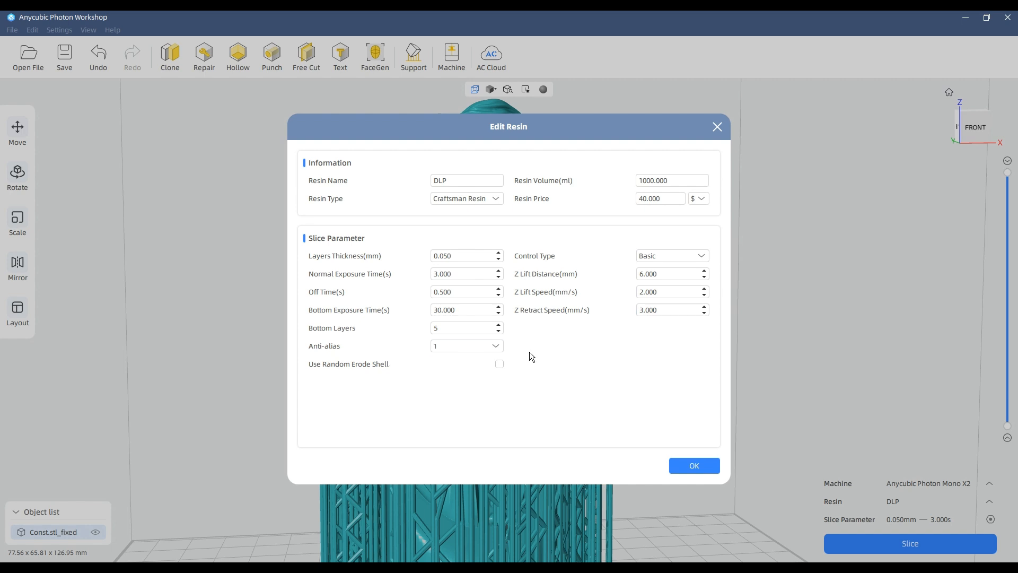
{"action": "left_click", "coordinate": [461, 327]}
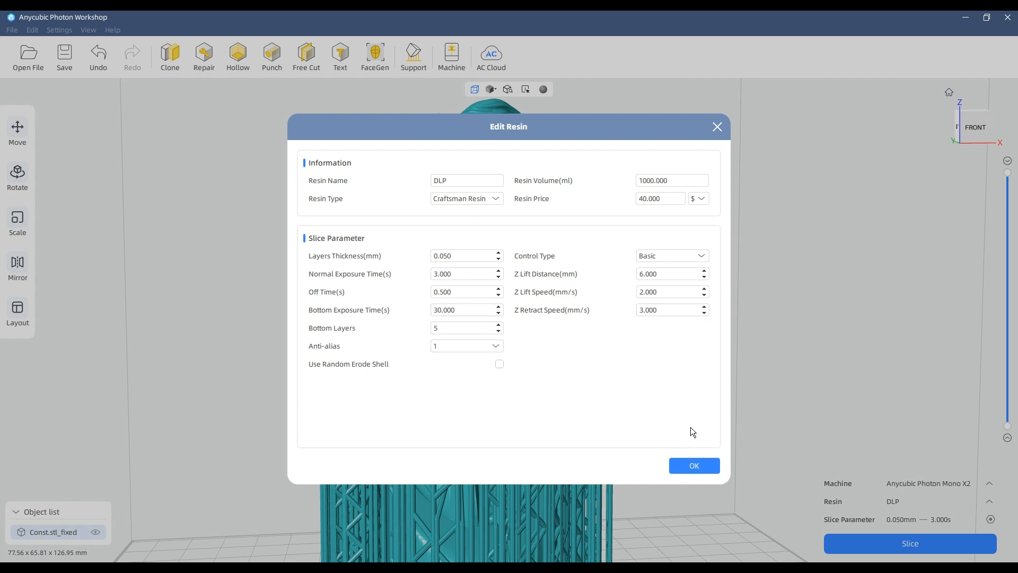
{"action": "mouse_move", "coordinate": [688, 453]}
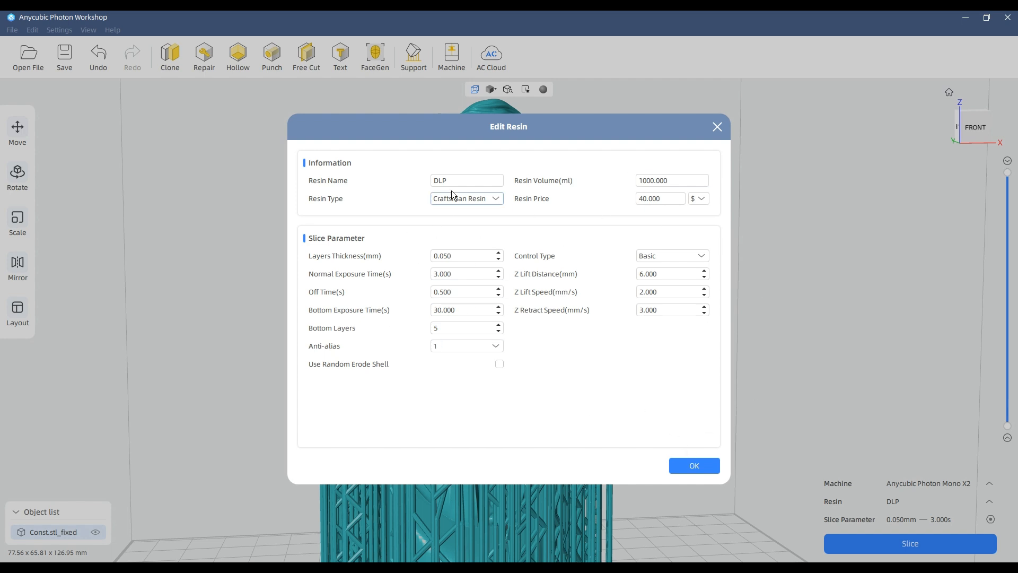
{"action": "left_click", "coordinate": [693, 466]}
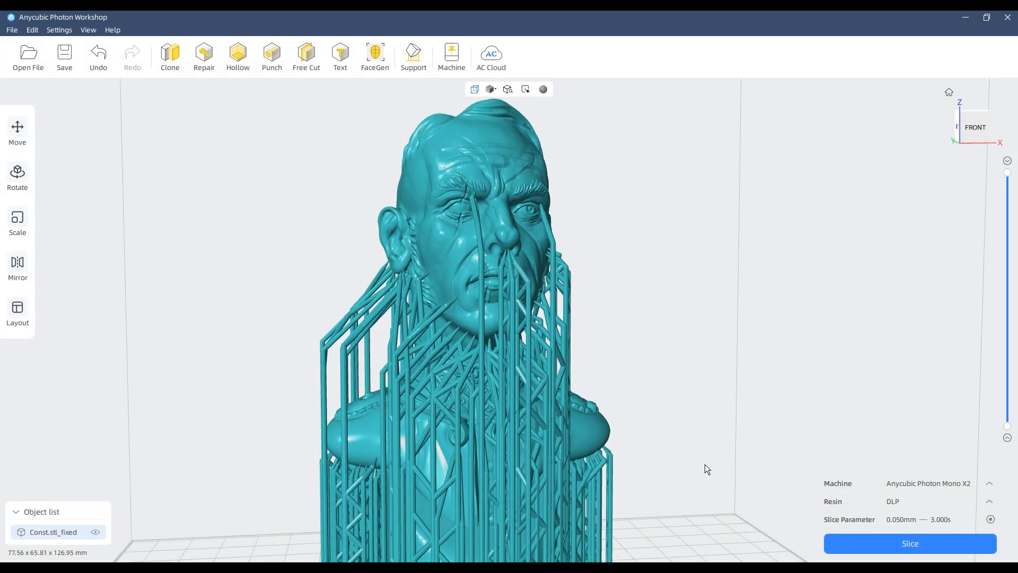
{"action": "mouse_move", "coordinate": [934, 548]}
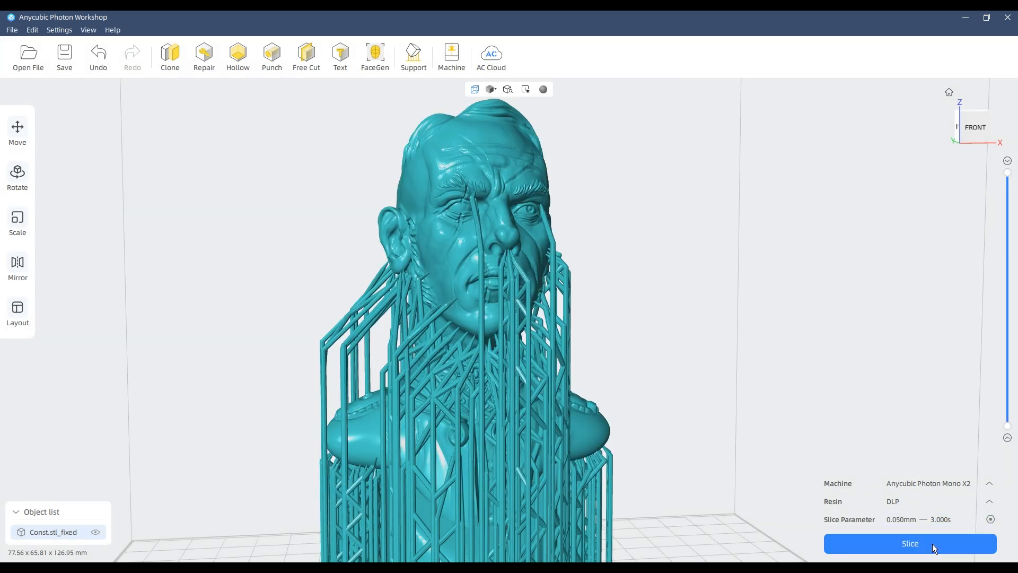
Slice the supported Const.stl_fixed bust for the Photon Mono X2
{"action": "left_click", "coordinate": [910, 543]}
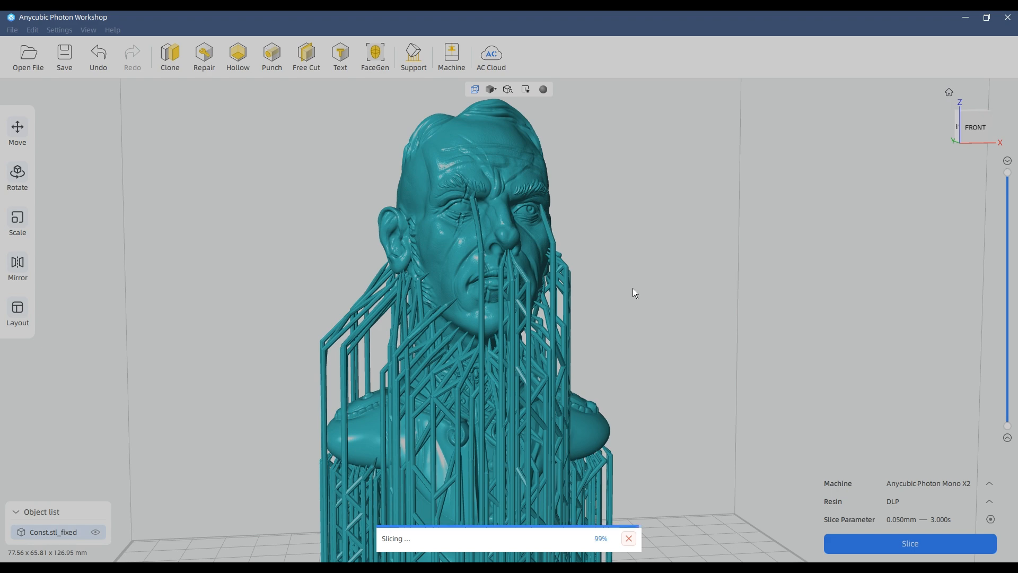
{"action": "mouse_move", "coordinate": [793, 282]}
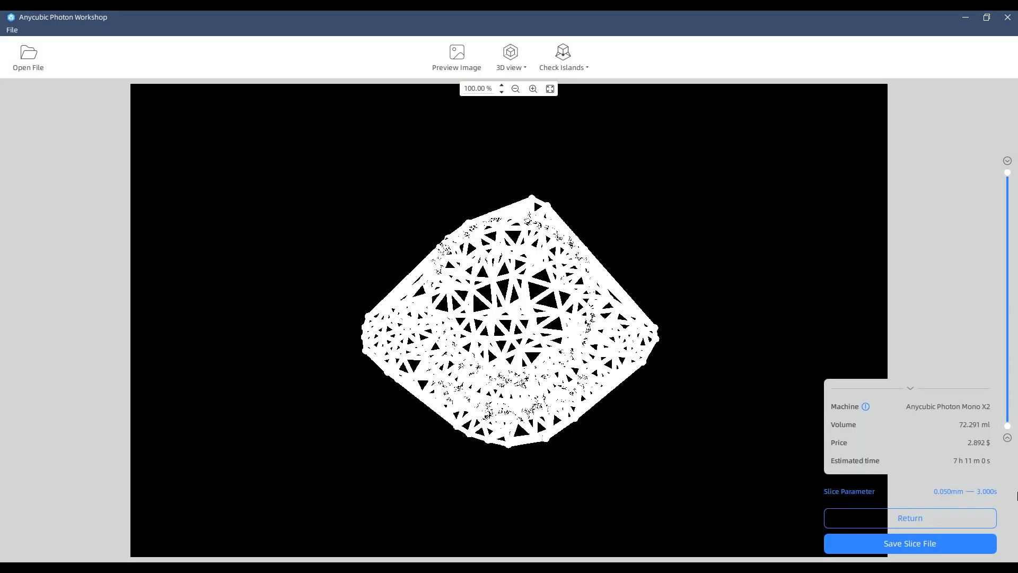
Review the sliced layers and save the slice as Const.pmx2 in the steampunk folder
{"action": "left_click_drag", "start_coordinate": [1008, 173], "coordinate": [1008, 303]}
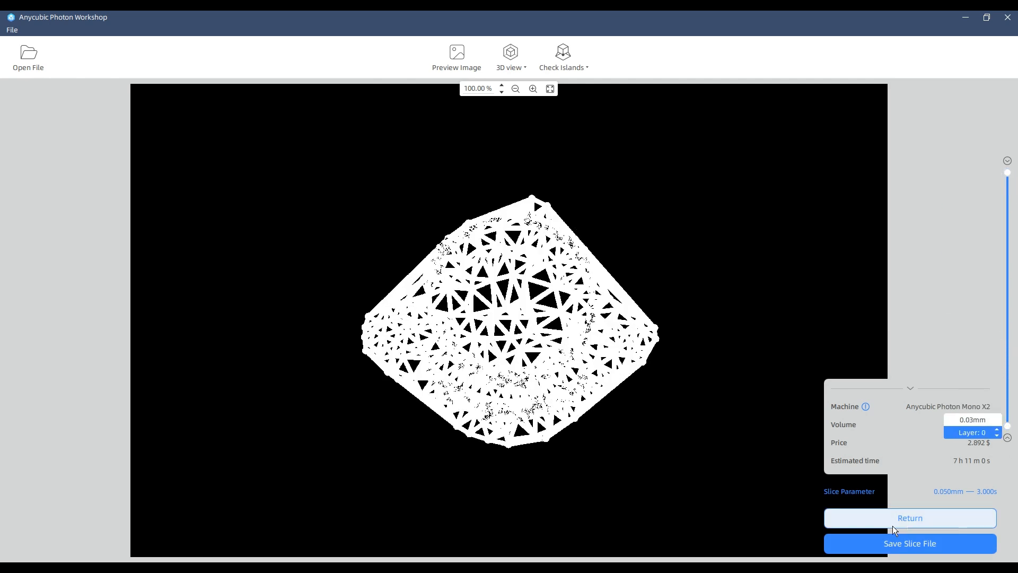
{"action": "left_click", "coordinate": [909, 543]}
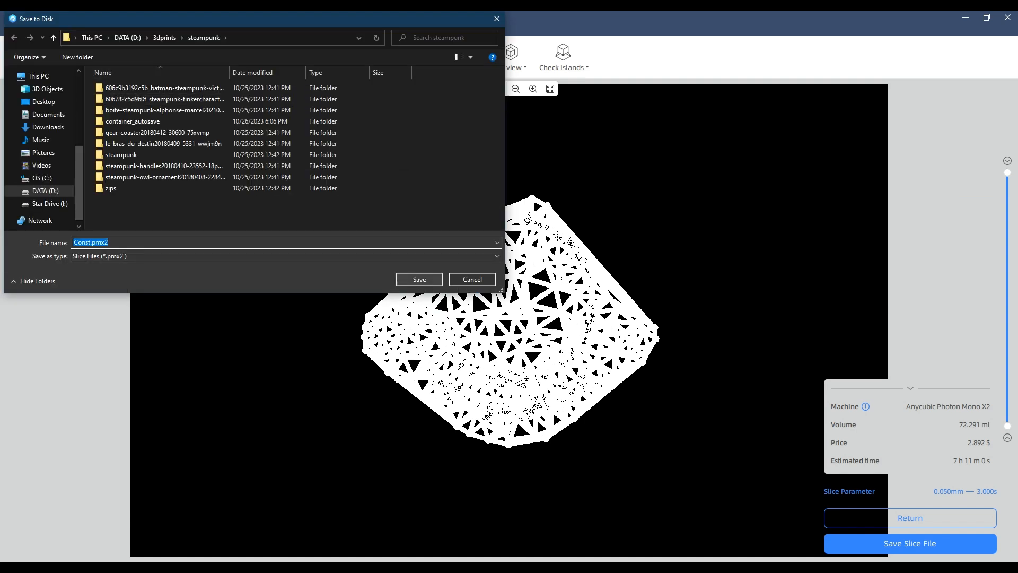
{"action": "left_click", "coordinate": [418, 279]}
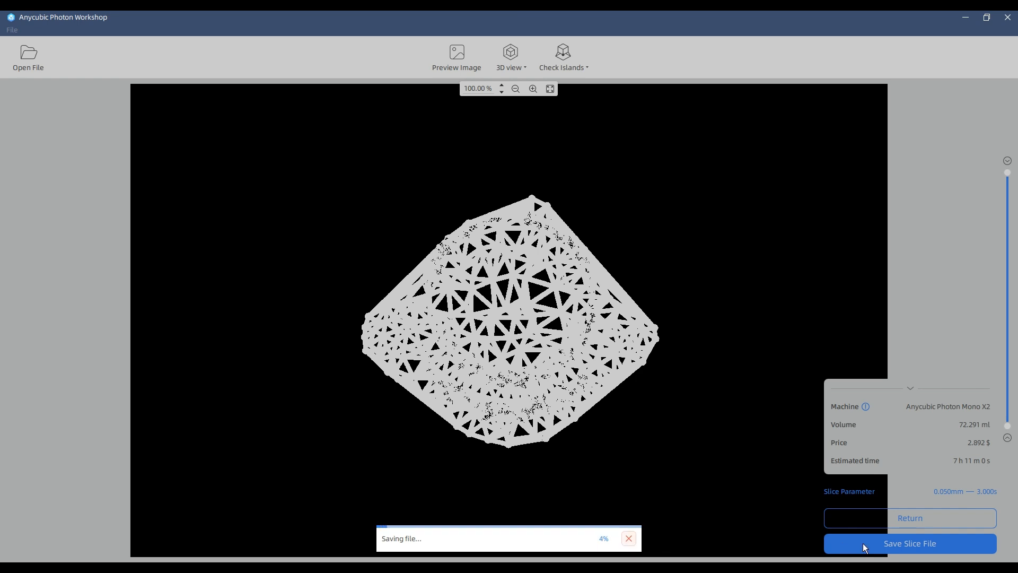
{"action": "mouse_move", "coordinate": [614, 436]}
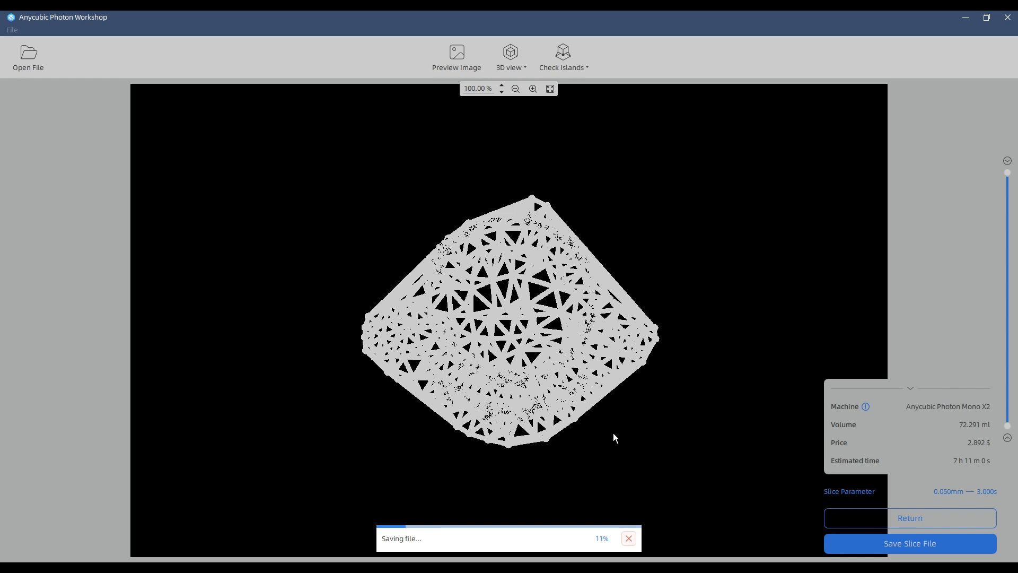
{"action": "mouse_move", "coordinate": [579, 438]}
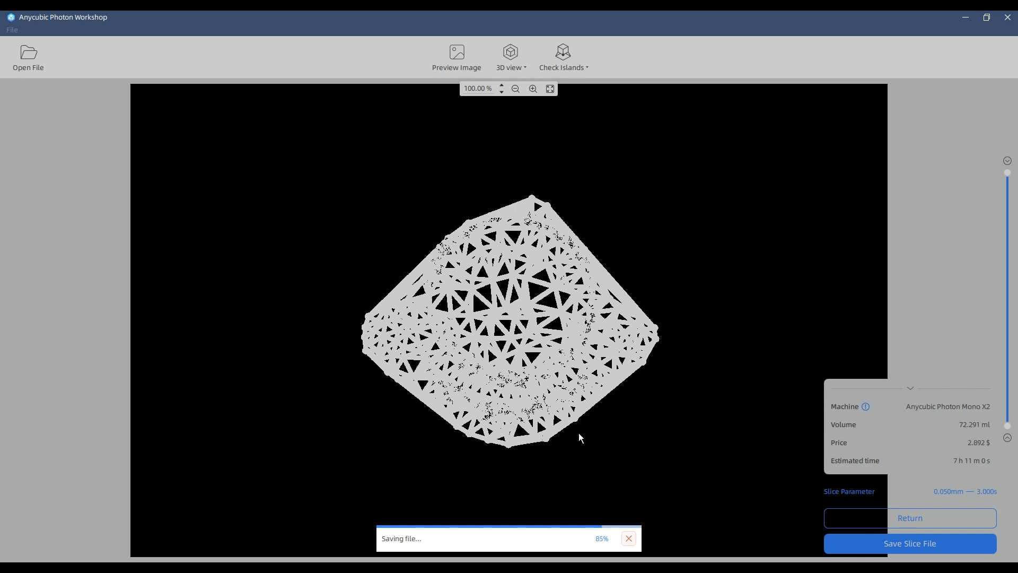
{"action": "mouse_move", "coordinate": [264, 248]}
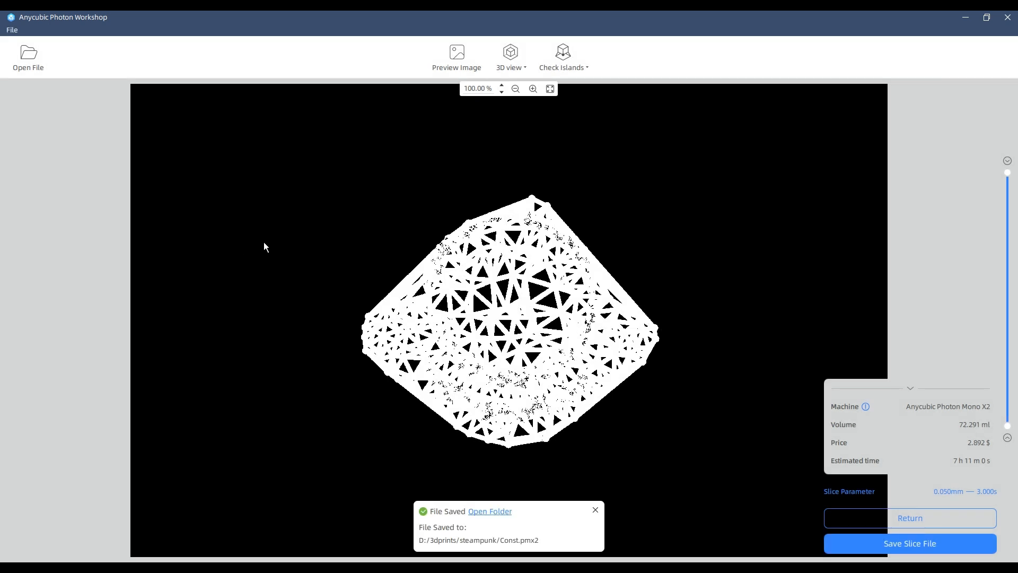
{"action": "mouse_move", "coordinate": [633, 499]}
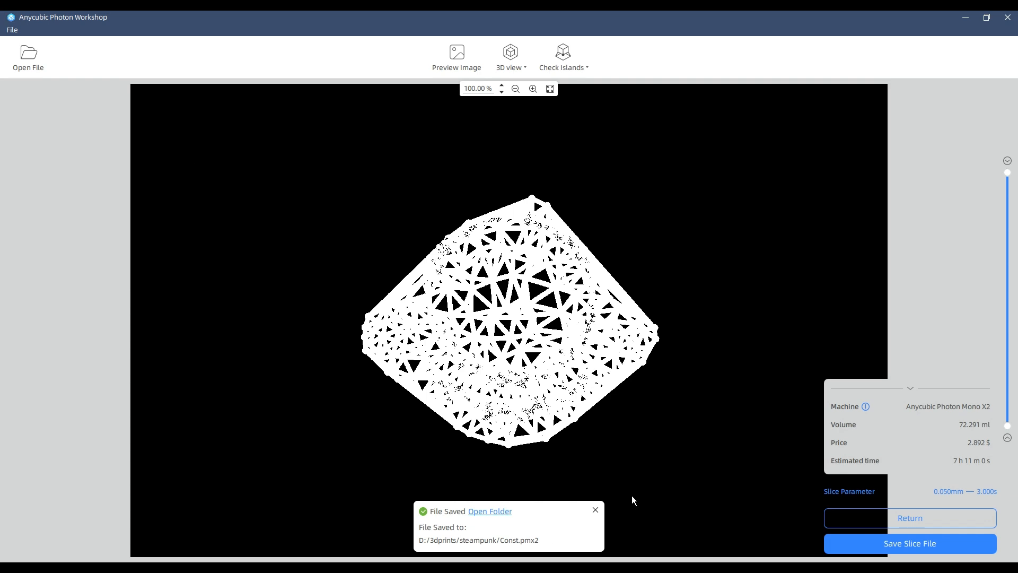
{"action": "mouse_move", "coordinate": [594, 510]}
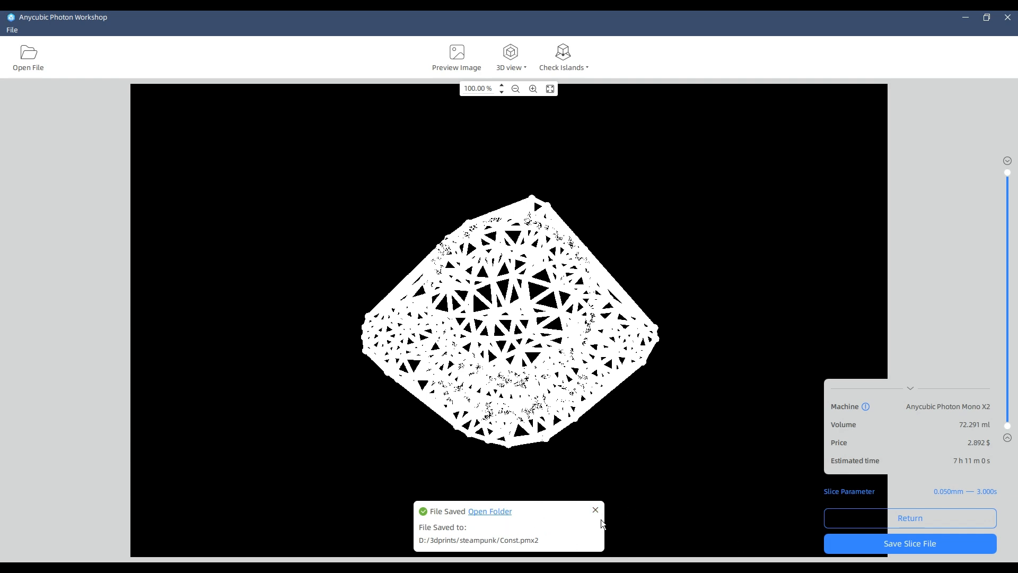
{"action": "mouse_move", "coordinate": [617, 507]}
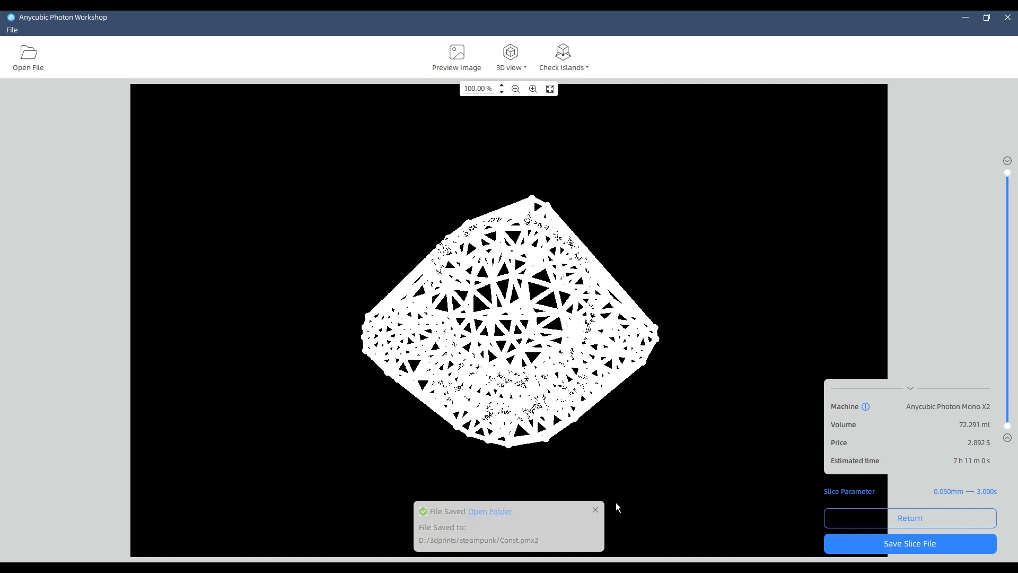
Dismiss the File Saved notice for Const.pmx2, returning to the layer preview
{"action": "left_click", "coordinate": [594, 510]}
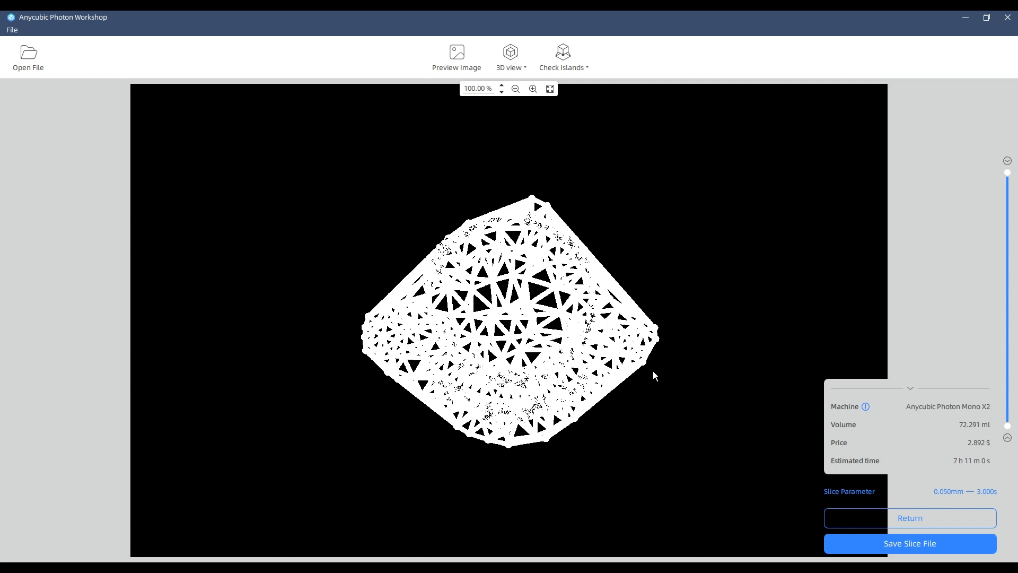
{"action": "mouse_move", "coordinate": [929, 388]}
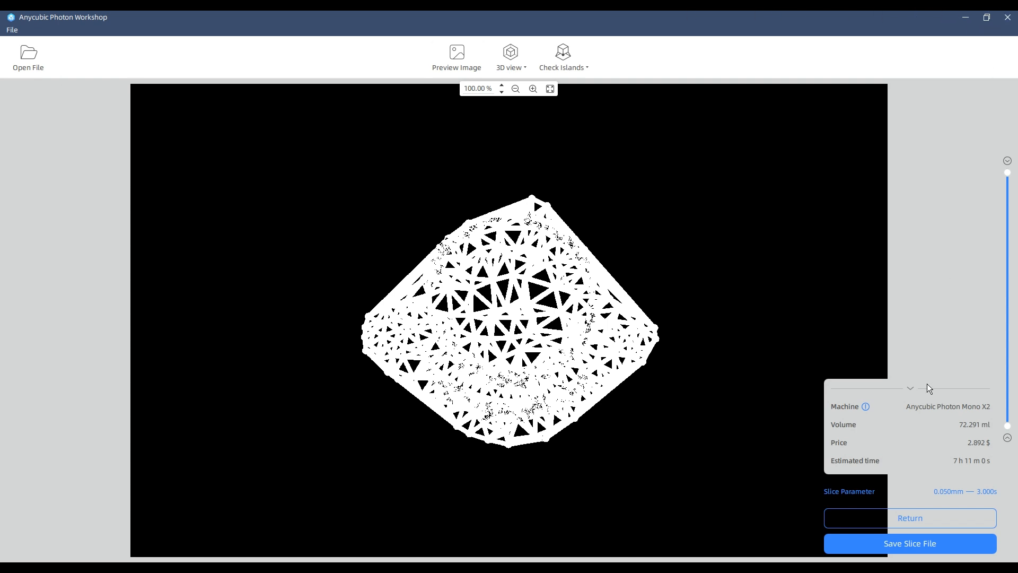